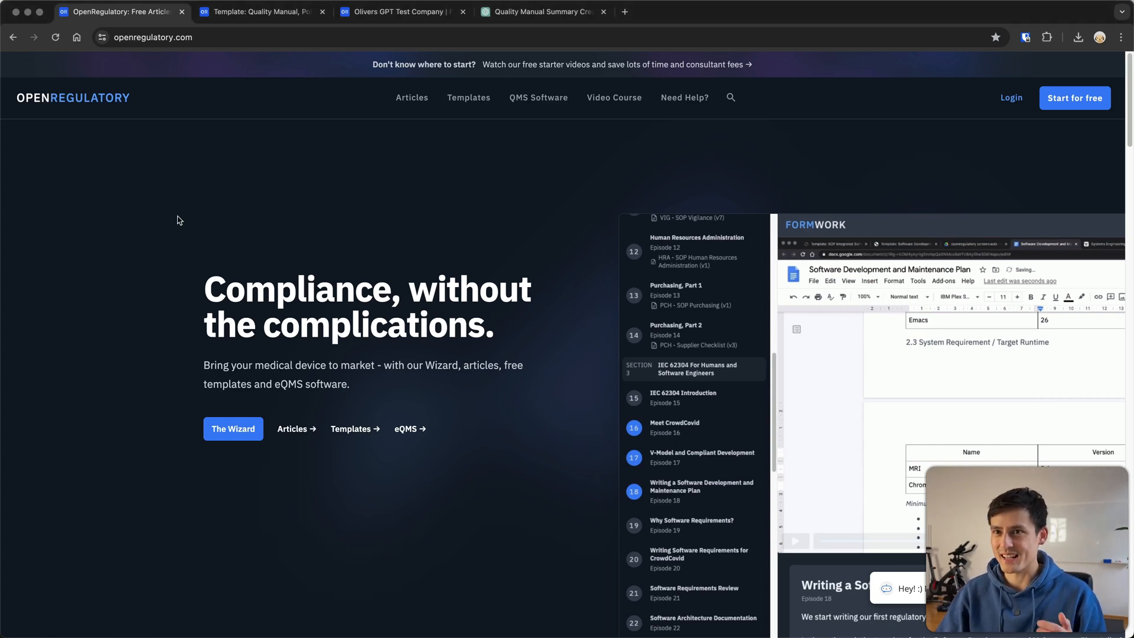
mouse_move(401, 239)
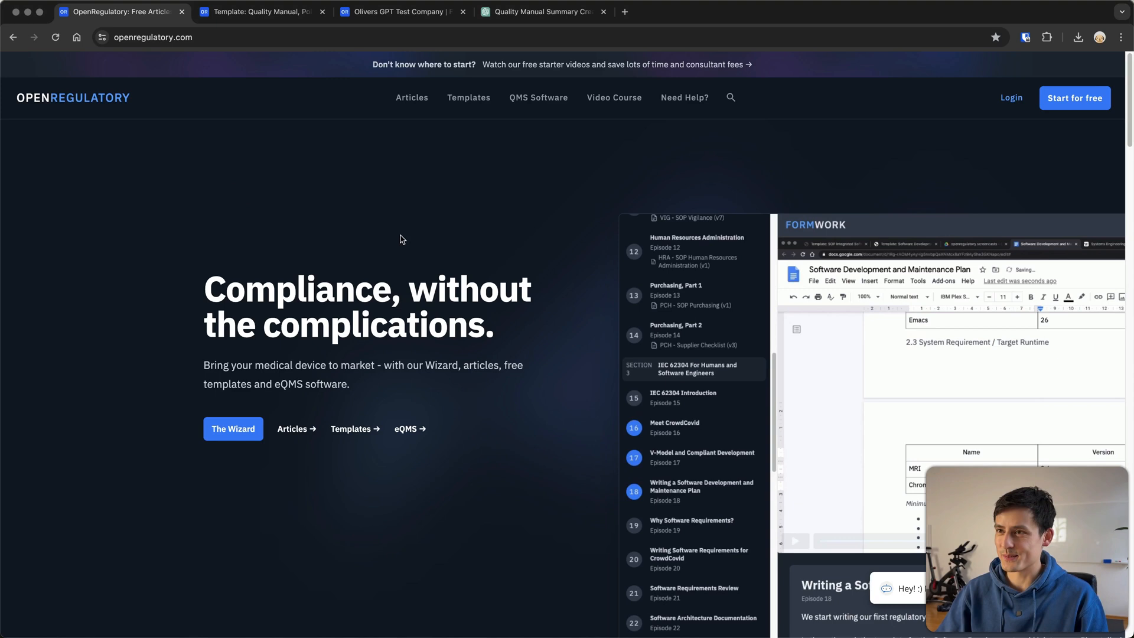
mouse_move(508, 220)
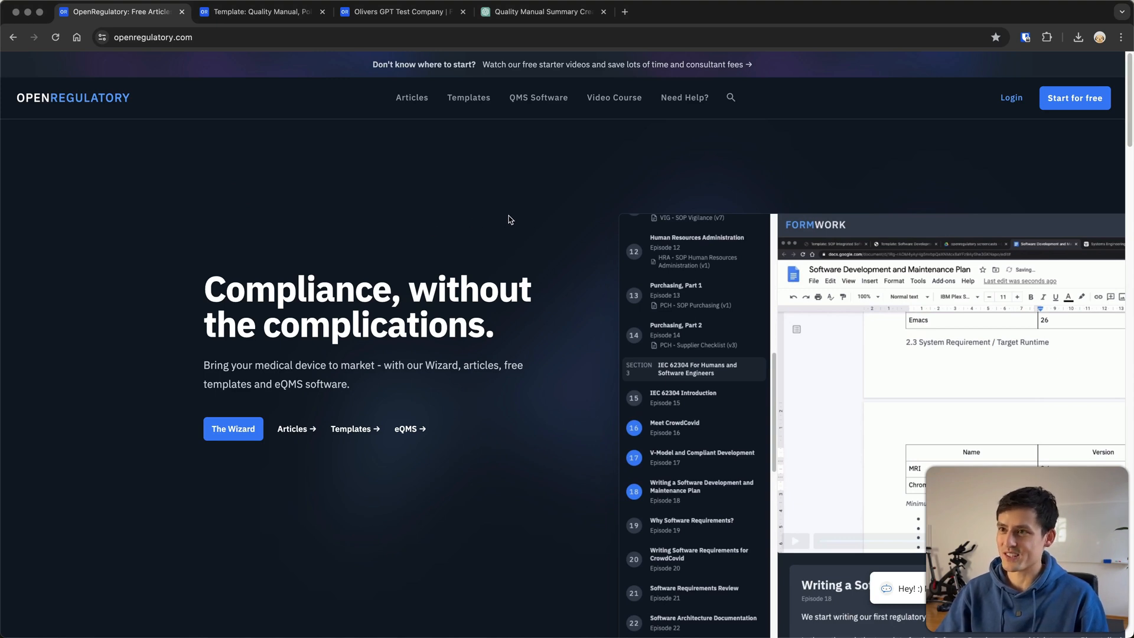
mouse_move(444, 170)
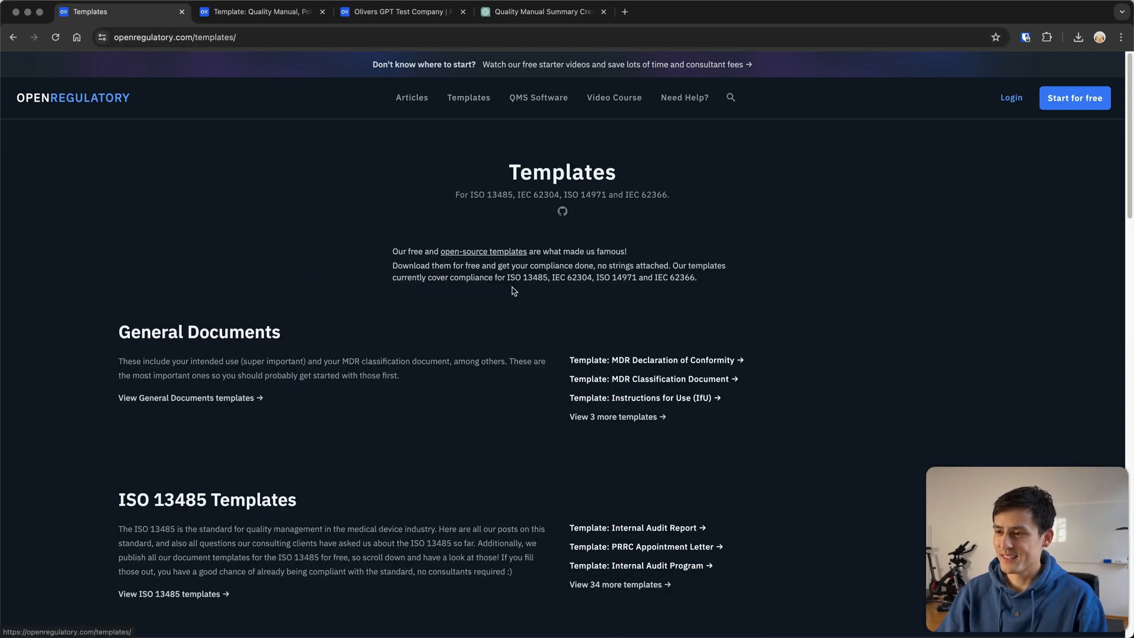
Step: Scroll the Templates page down past General Documents to the ISO 13485 Templates section
scroll("down", 3)
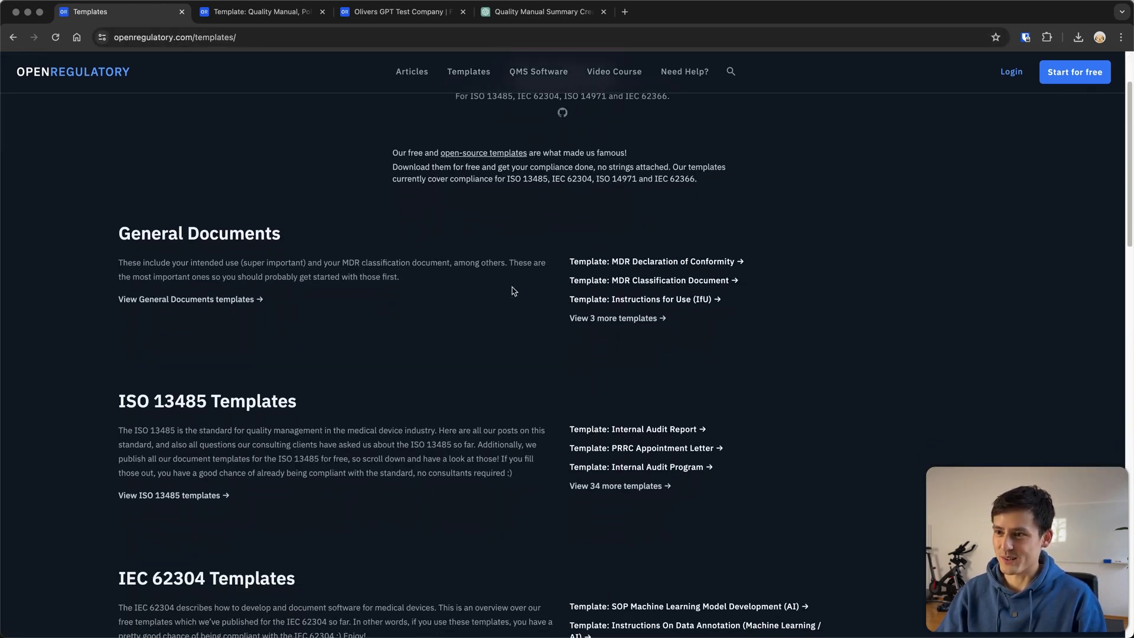
scroll("down", 3)
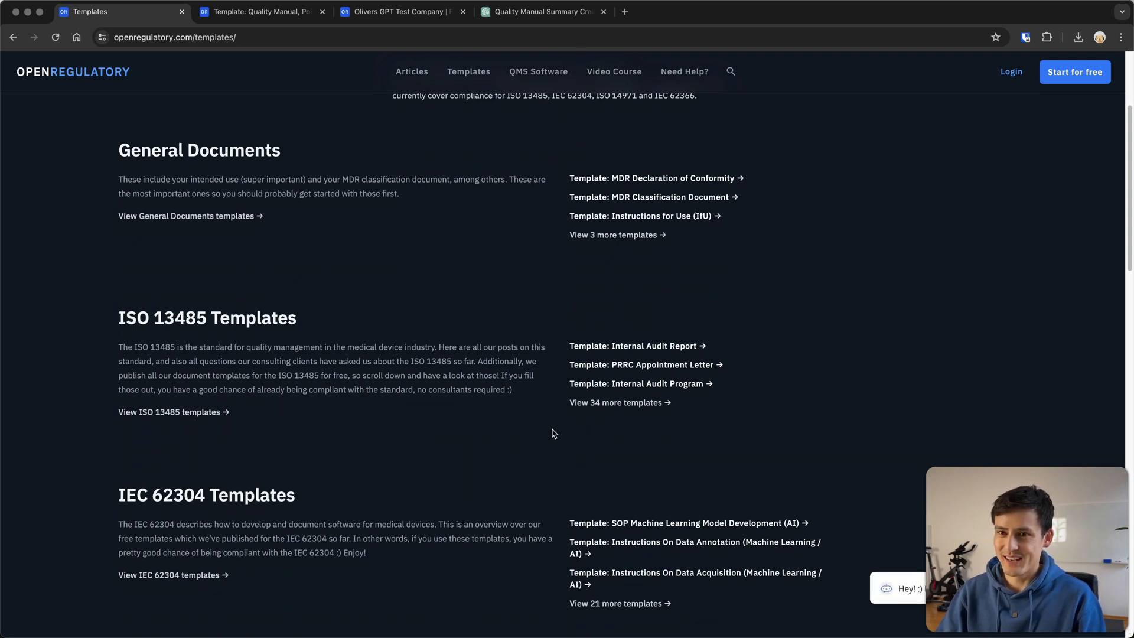
scroll("down", 3)
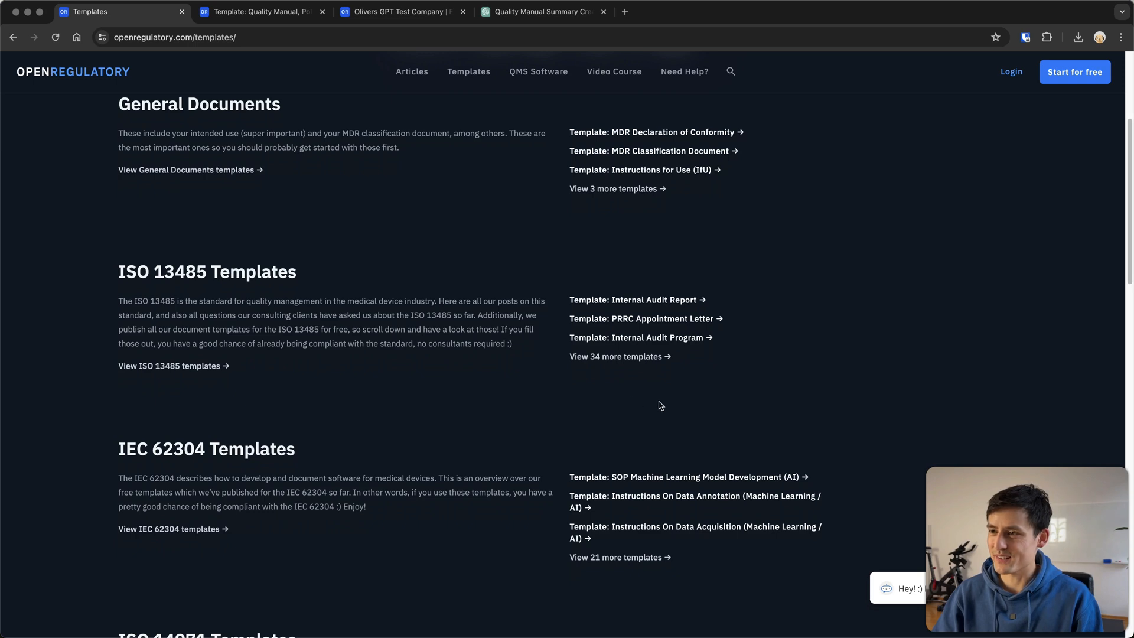
mouse_move(619, 396)
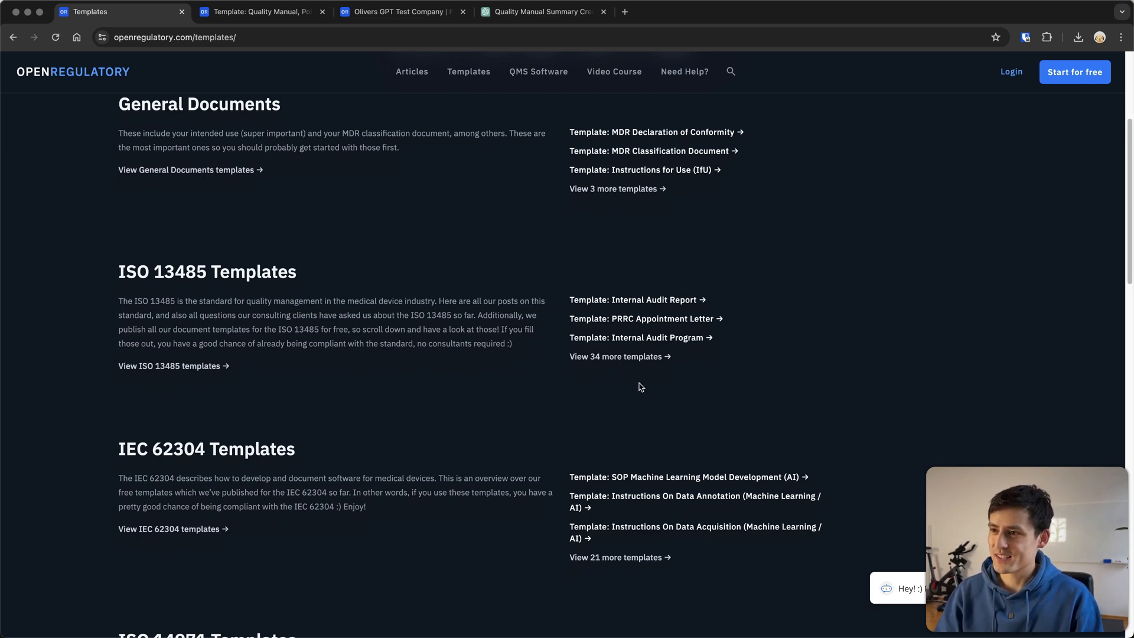
scroll("down", 3)
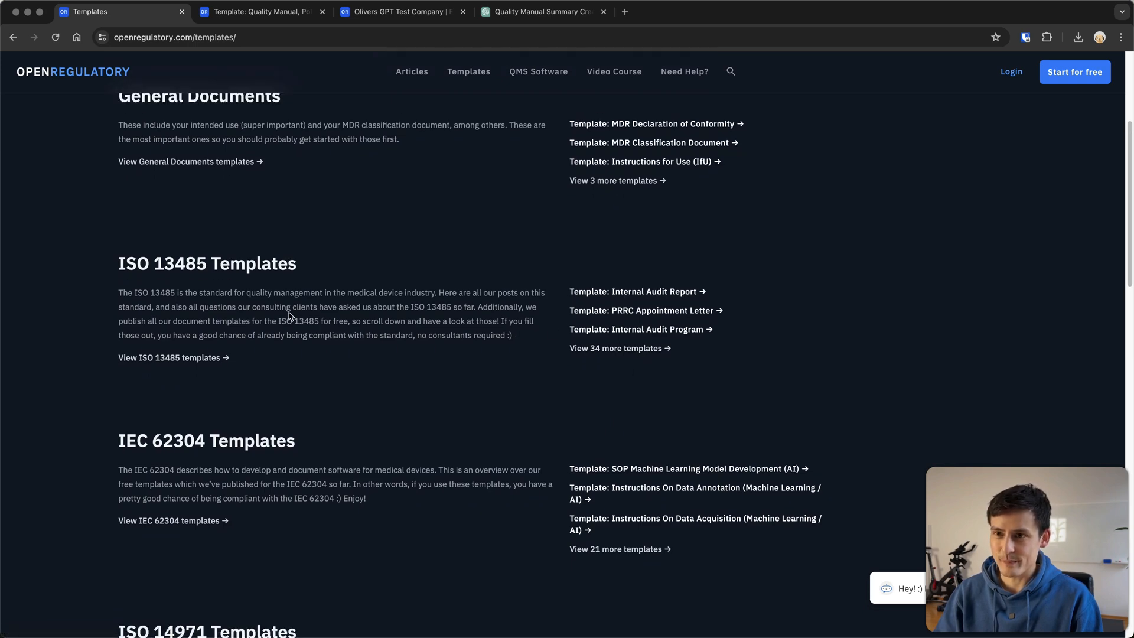
Step: From the full ISO 13485 templates list, bring up the Quality Manual, Policy, Objectives template and its download options
left_click(168, 358)
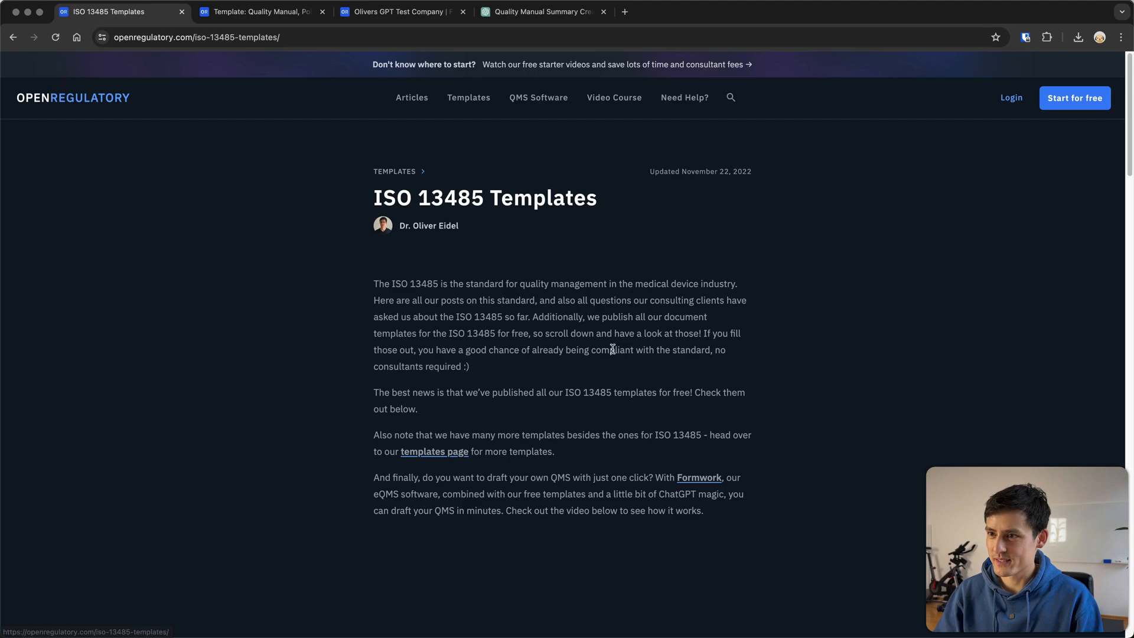
scroll("down", 3)
type("manual")
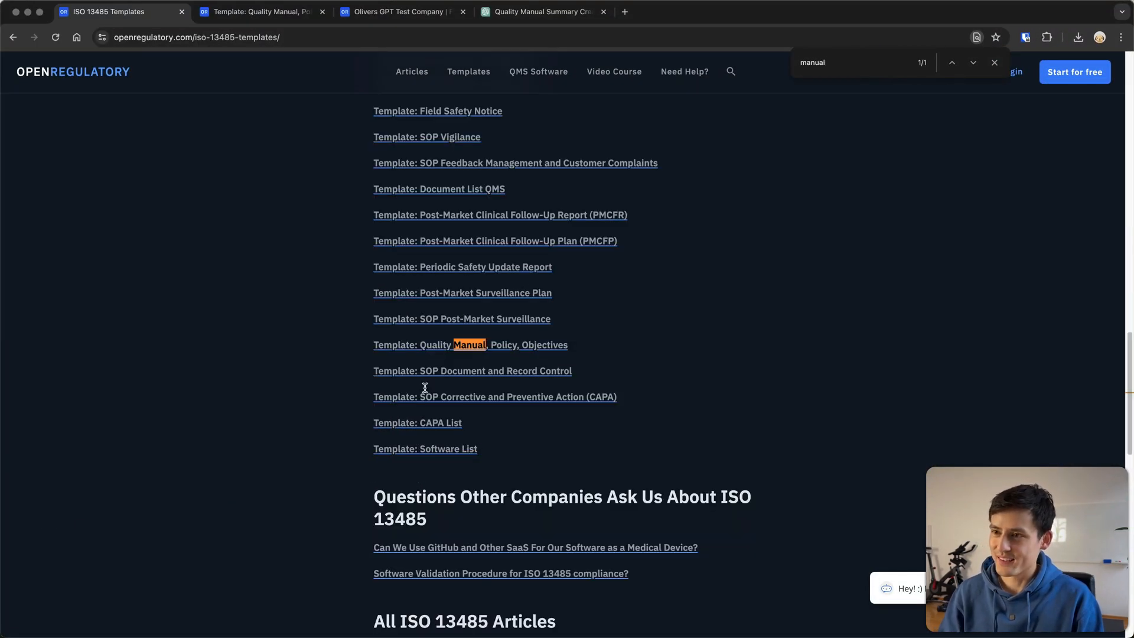
mouse_move(525, 345)
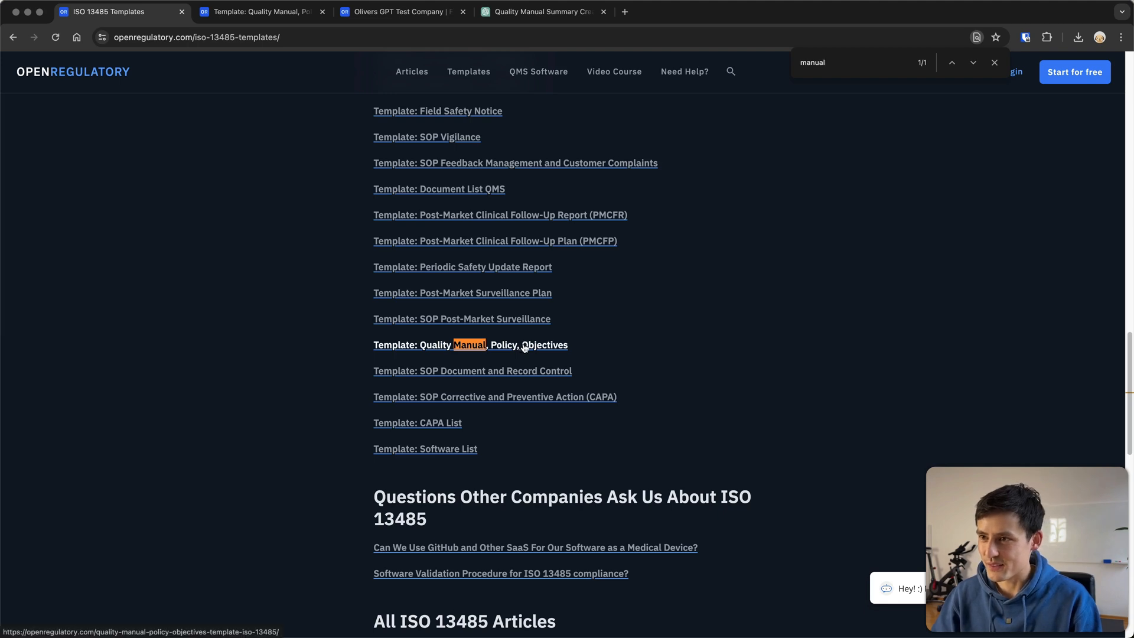
left_click(471, 344)
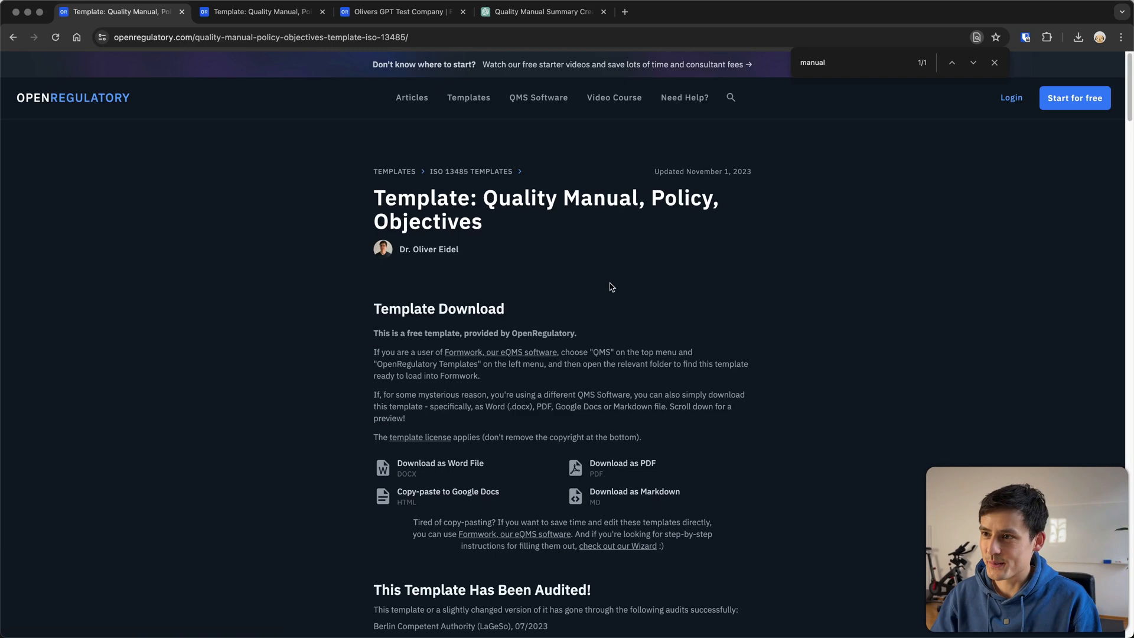
scroll("down", 3)
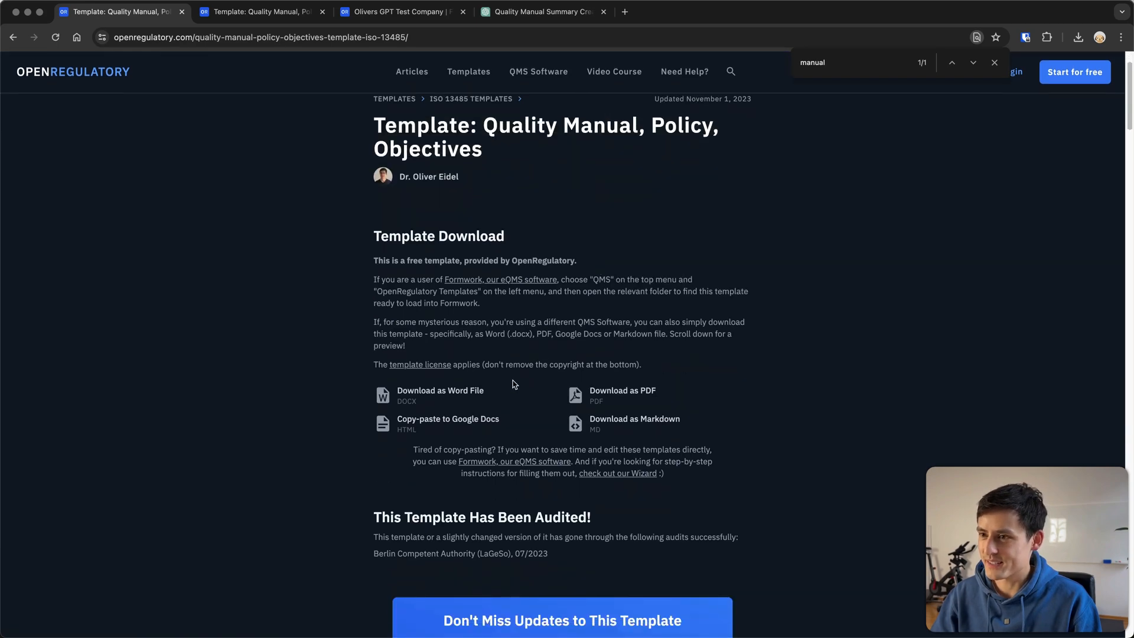
mouse_move(634, 419)
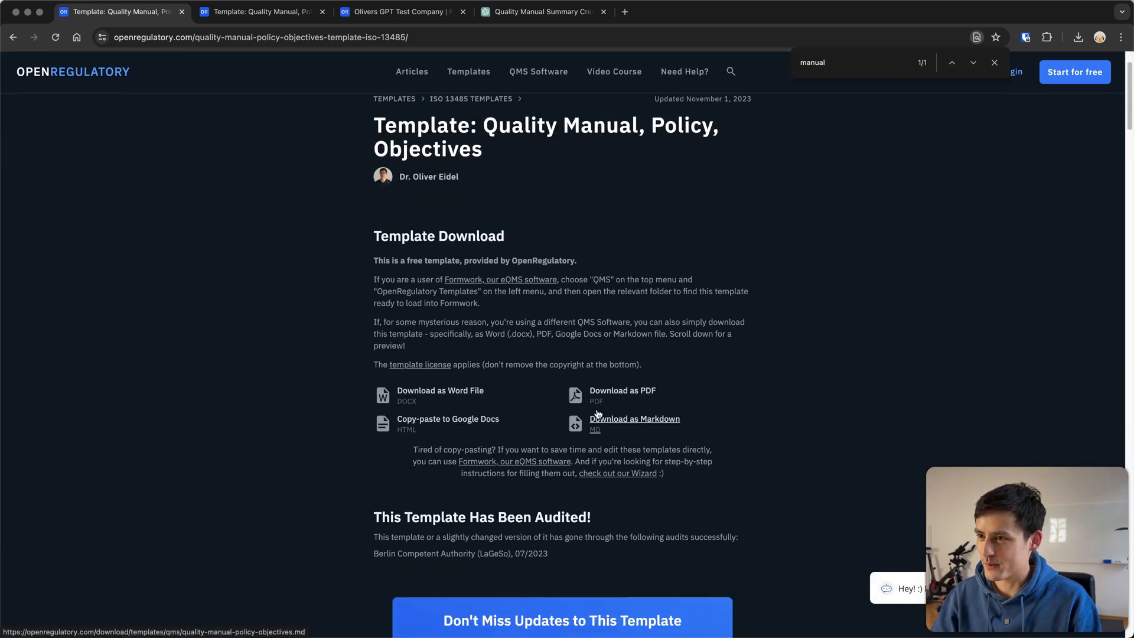
scroll("down", 3)
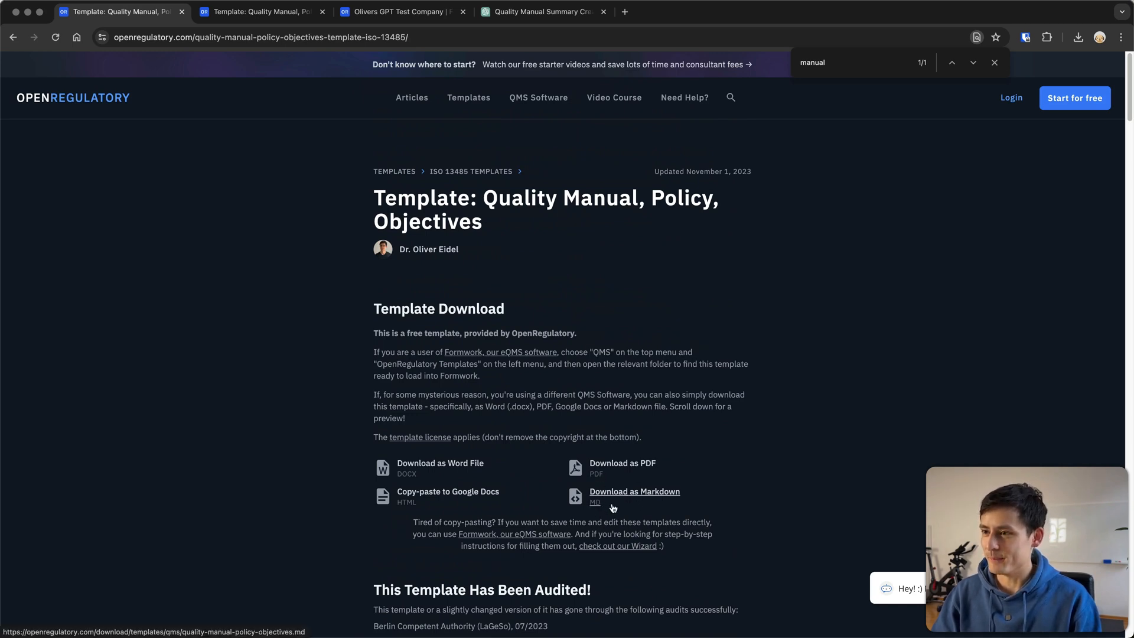
mouse_move(583, 416)
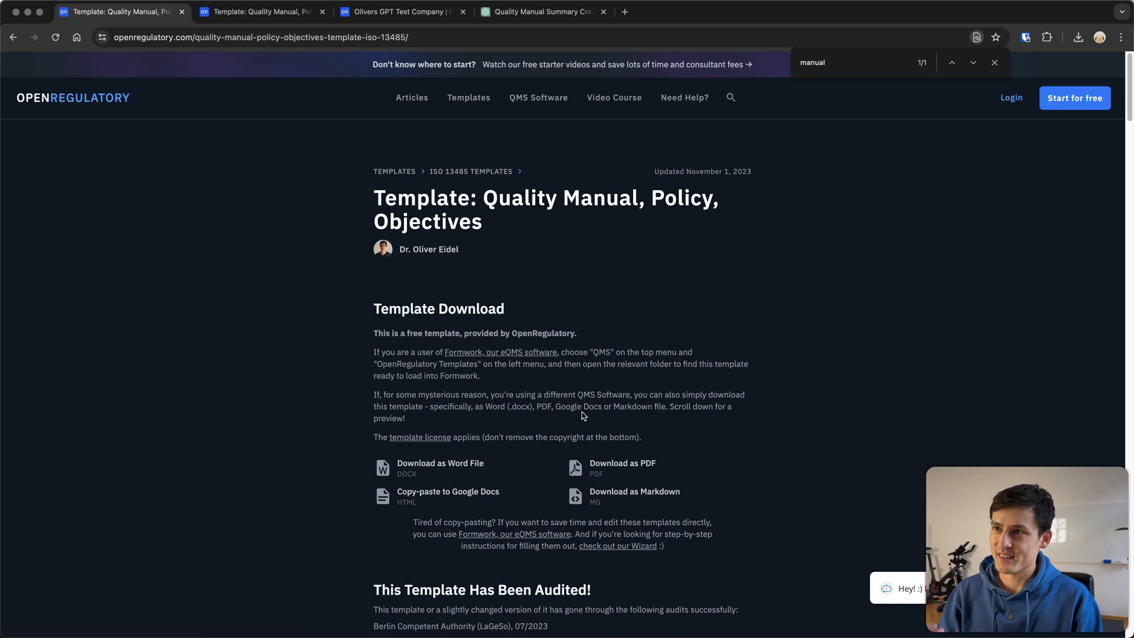
mouse_move(601, 402)
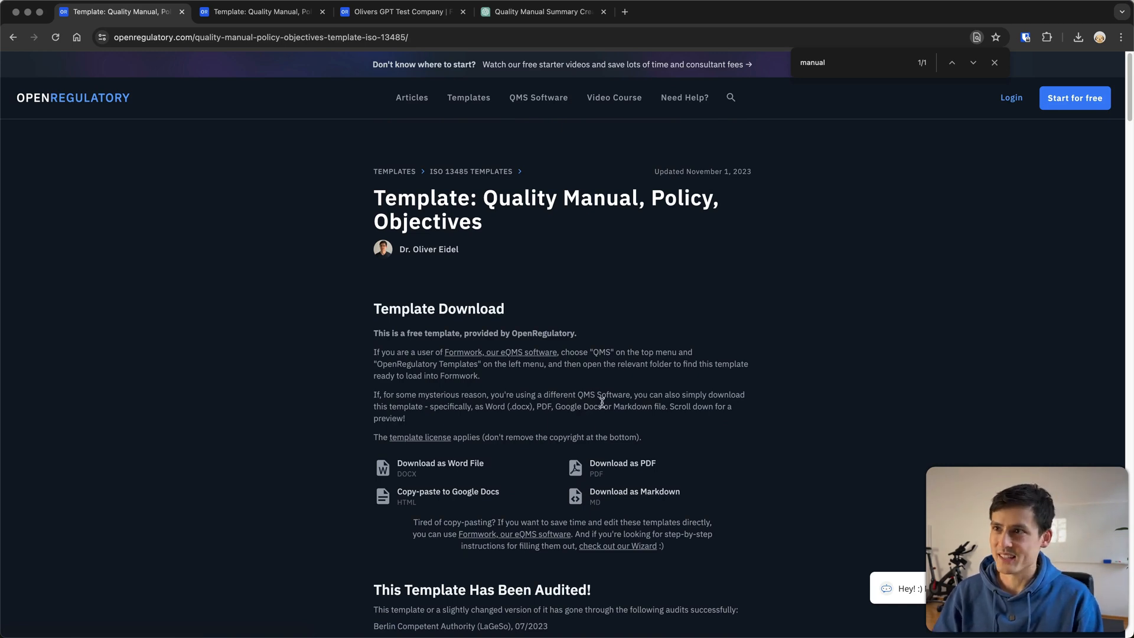
Step: In a fresh ChatGPT chat, draft 'Edit the following medical device compliance document with the following information', then return to the template
left_click(539, 12)
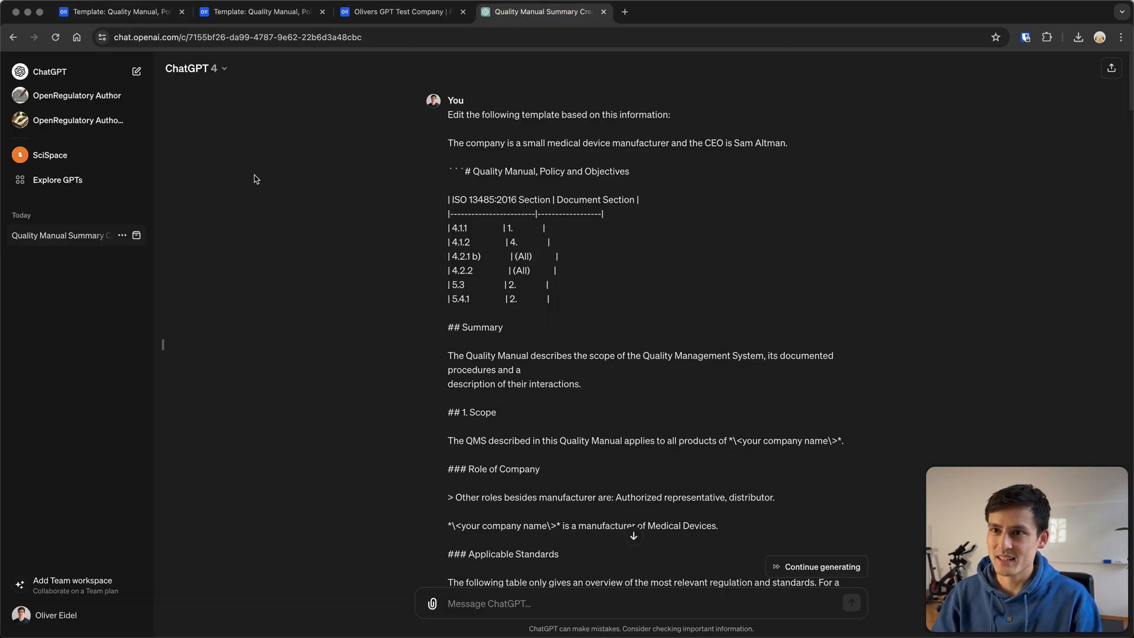
left_click(137, 71)
type("E")
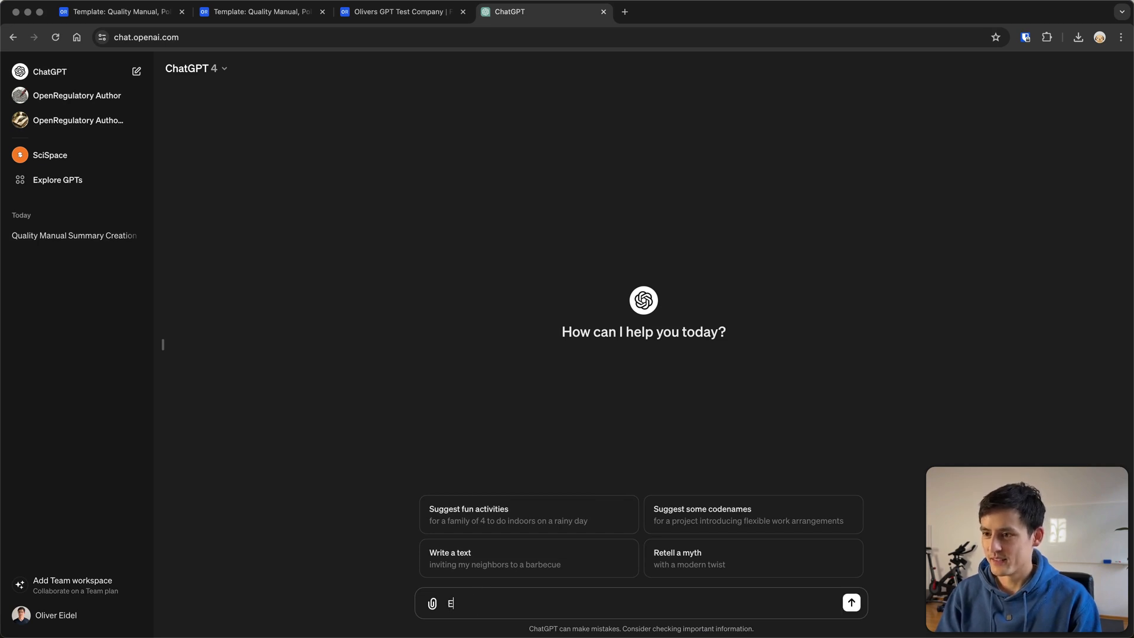
type("dit the following r")
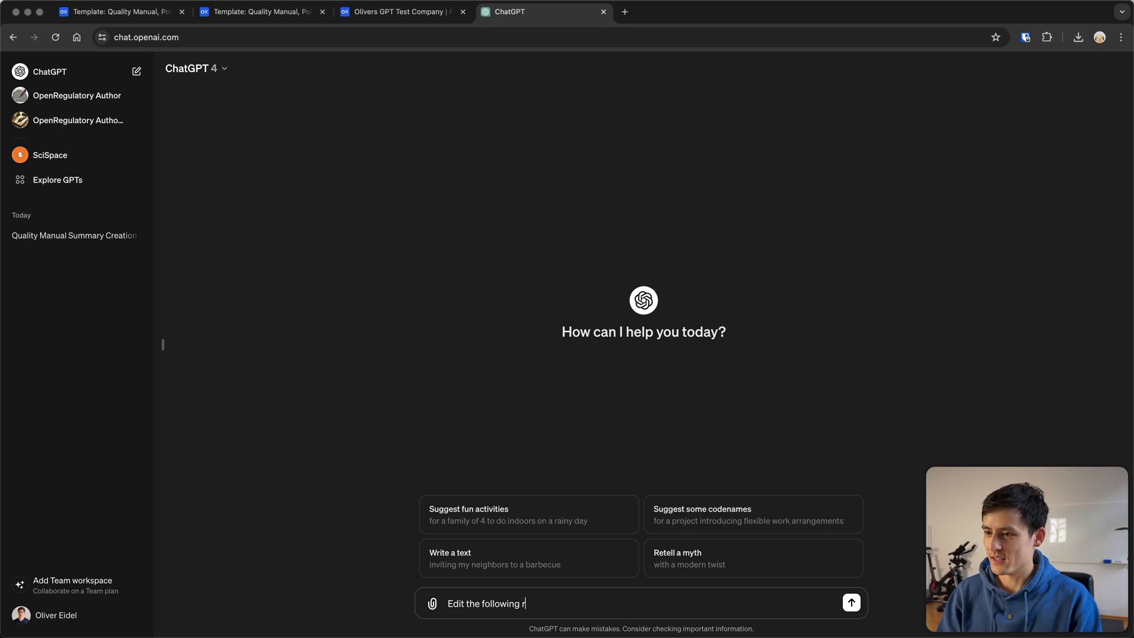
type("medical device compliance document")
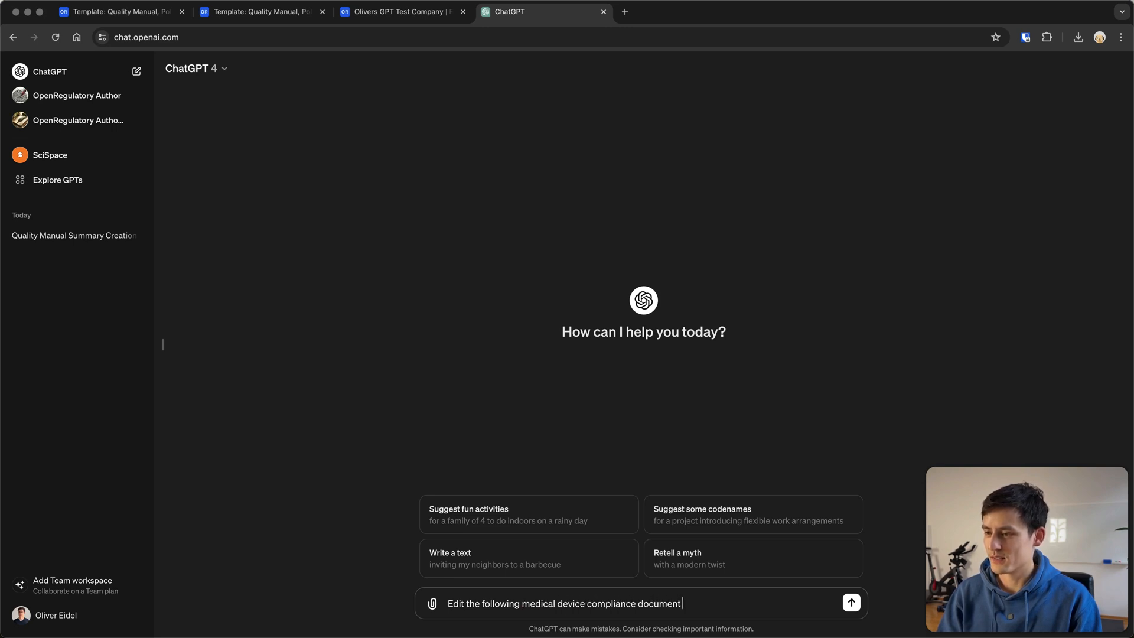
type("with the following information:")
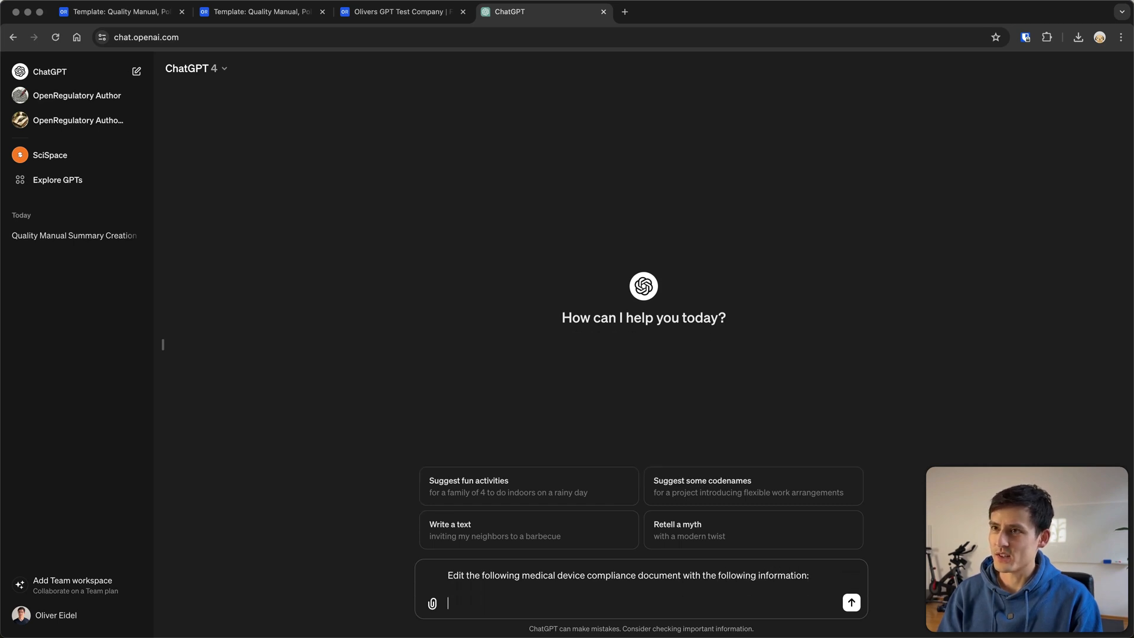
left_click(119, 12)
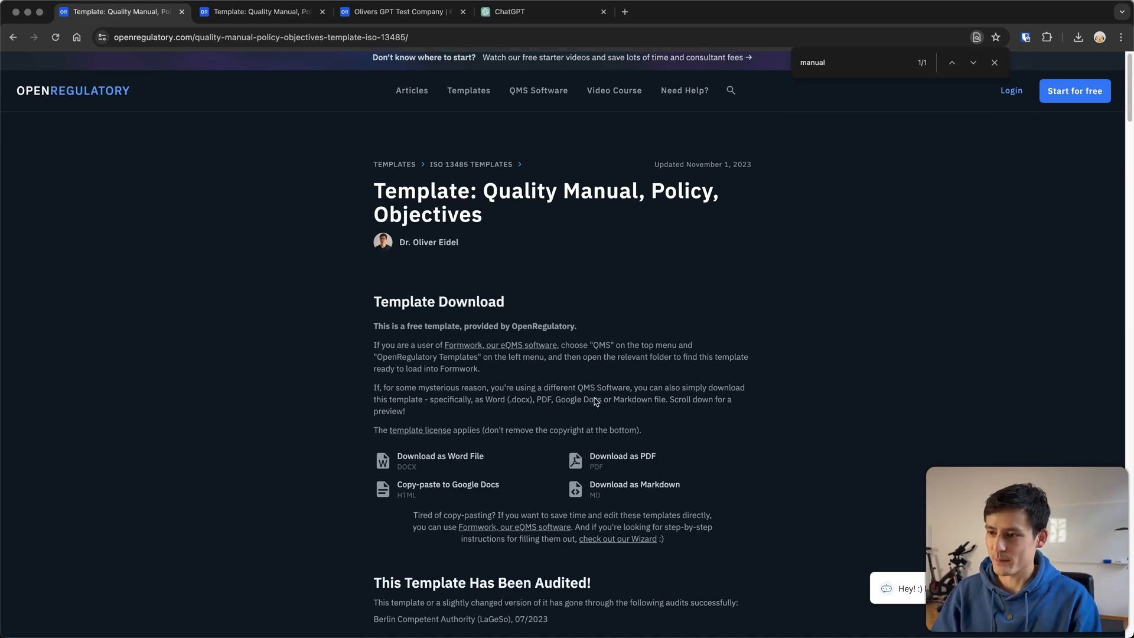
Step: Read through the template's exclusions, quality policy and Roles table, then go back to the ChatGPT chat
scroll("down", 3)
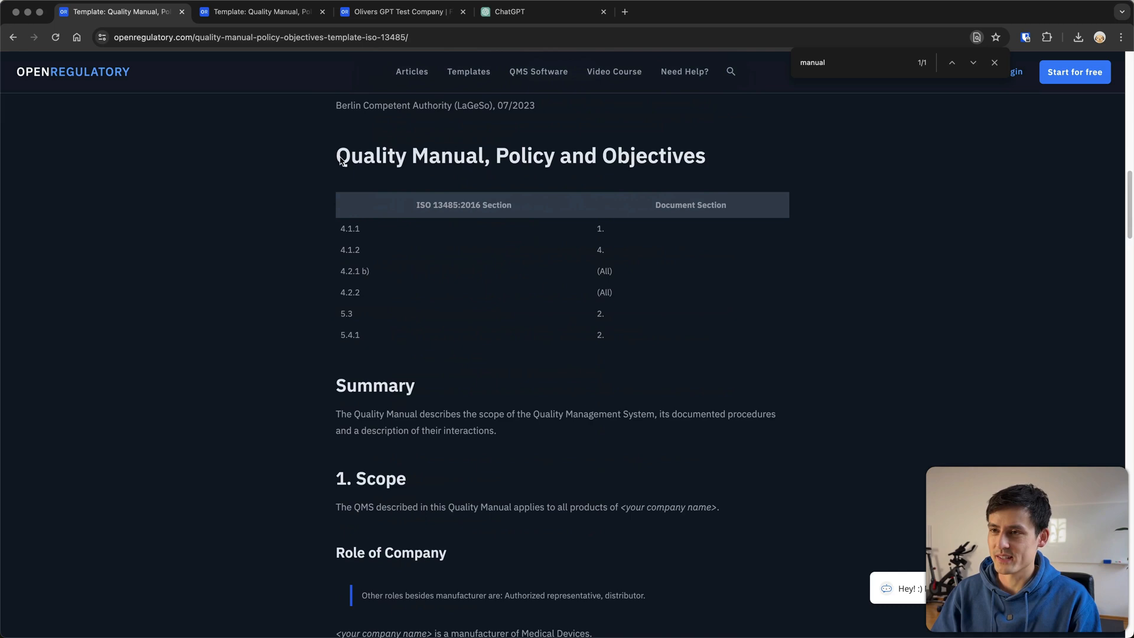
scroll("down", 3)
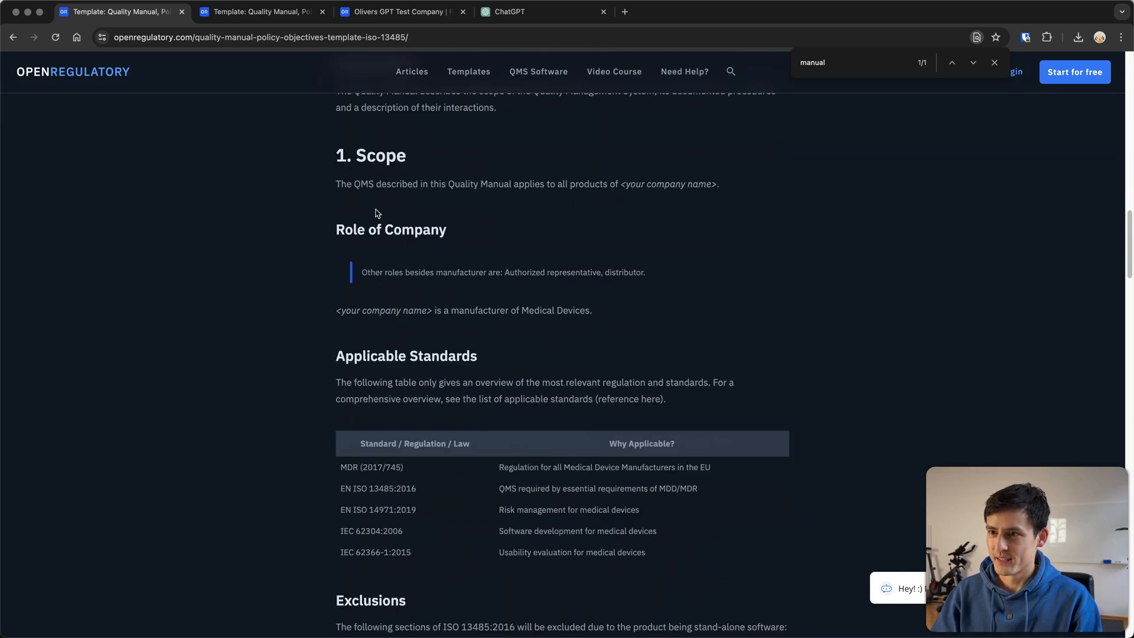
scroll("down", 3)
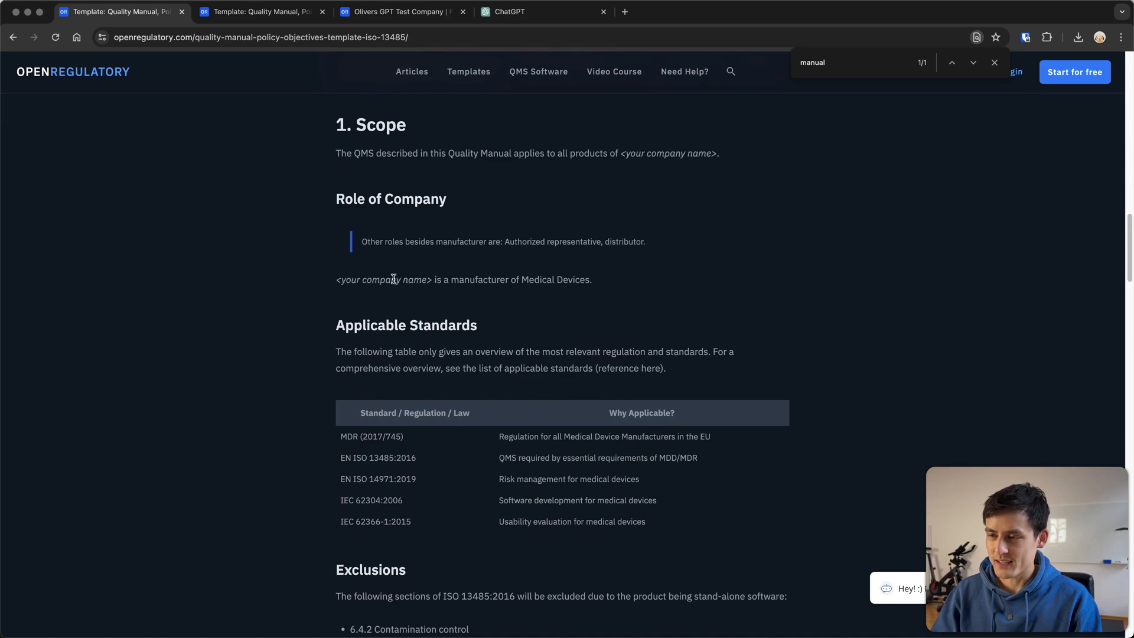
scroll("down", 3)
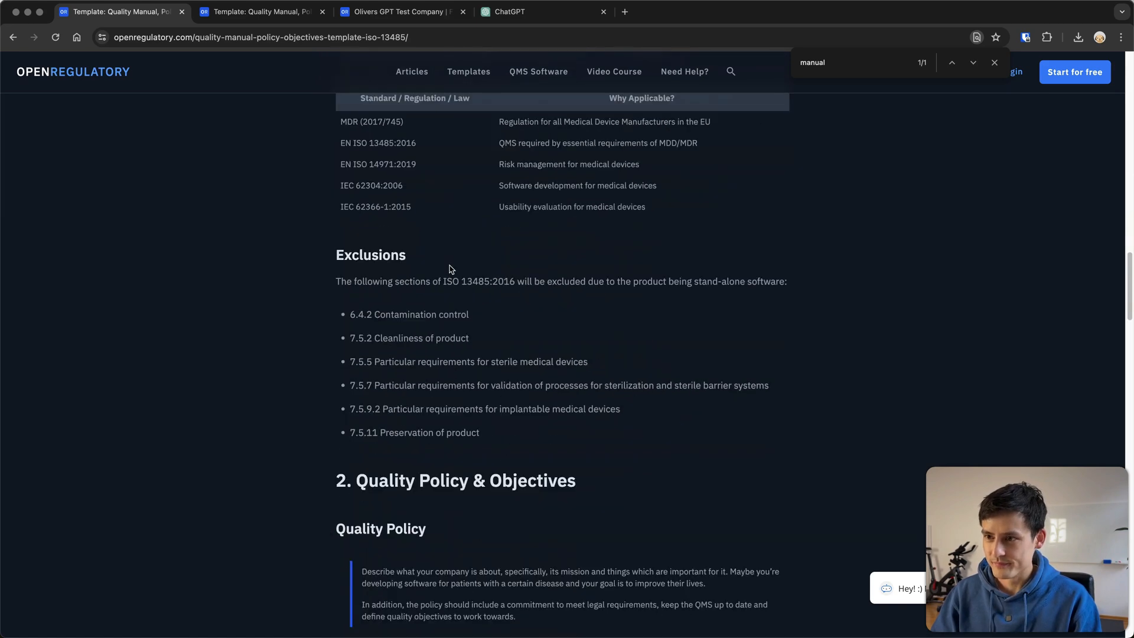
scroll("down", 3)
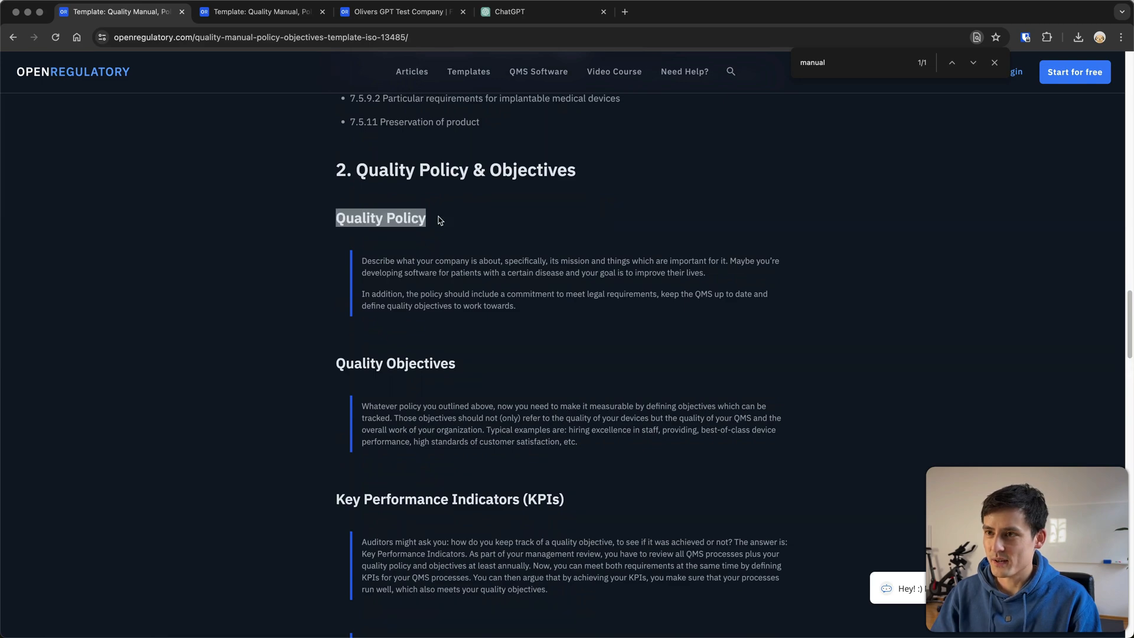
scroll("down", 3)
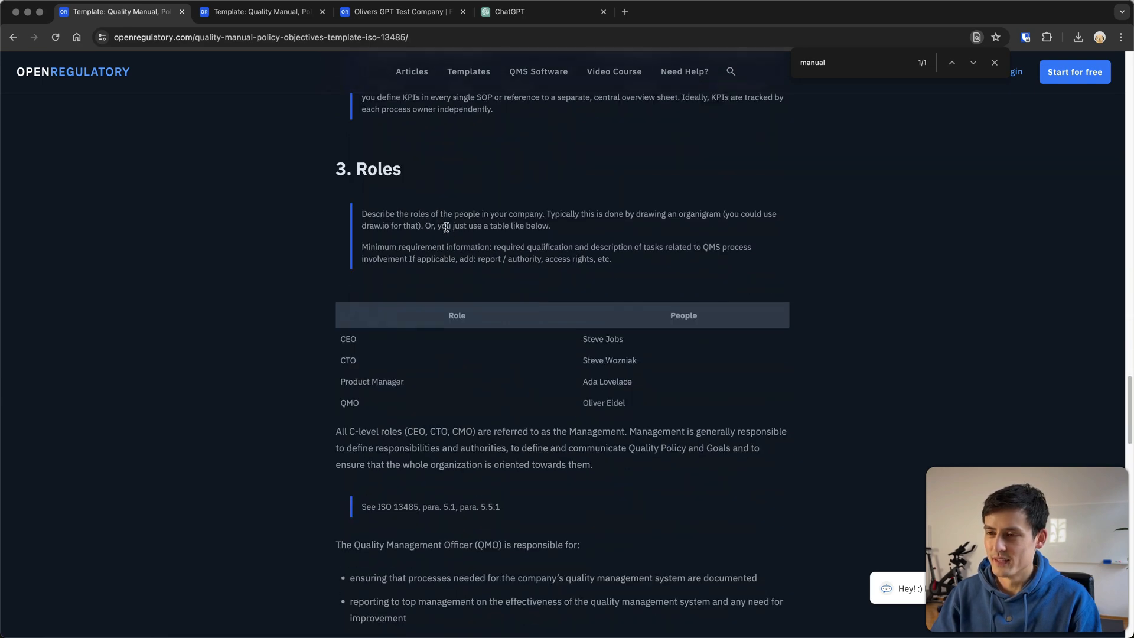
scroll("down", 3)
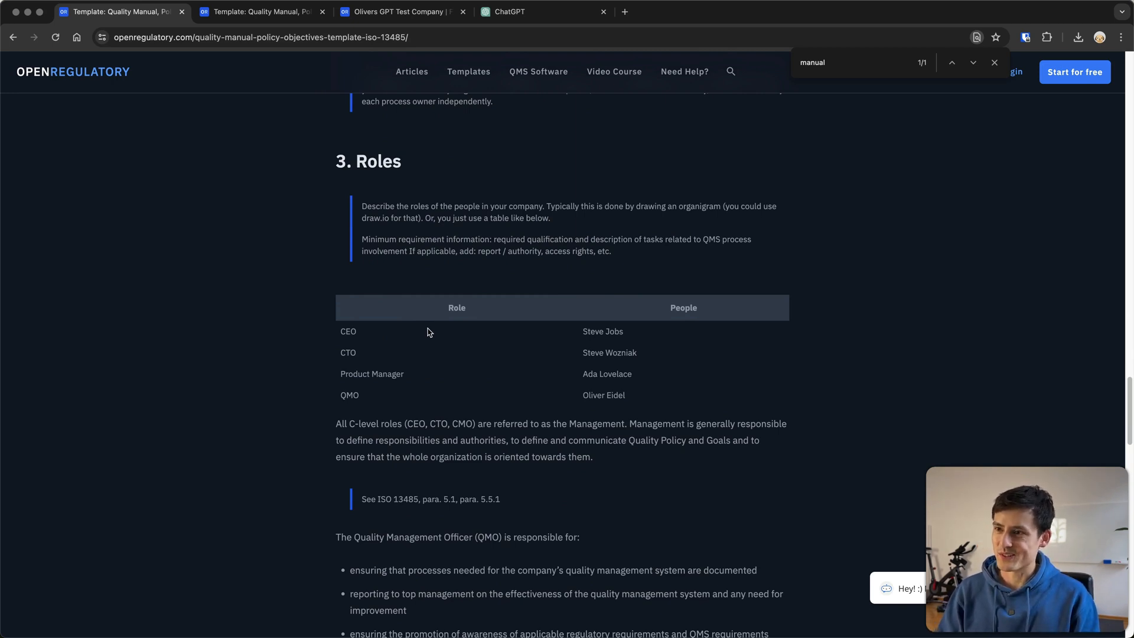
scroll("down", 3)
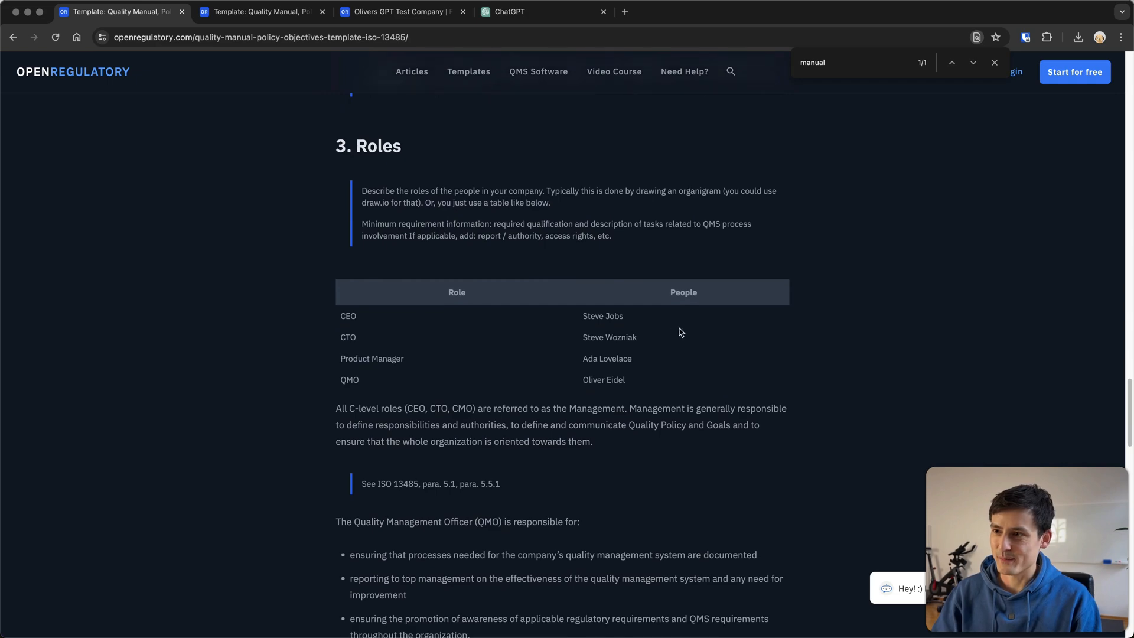
scroll("down", 3)
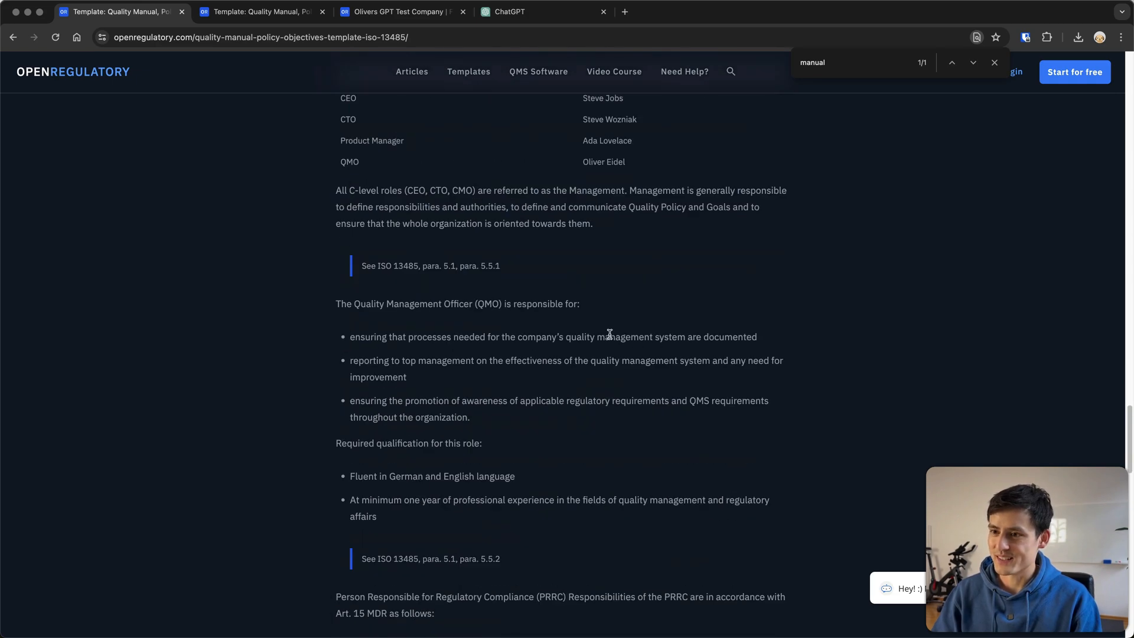
scroll("down", 3)
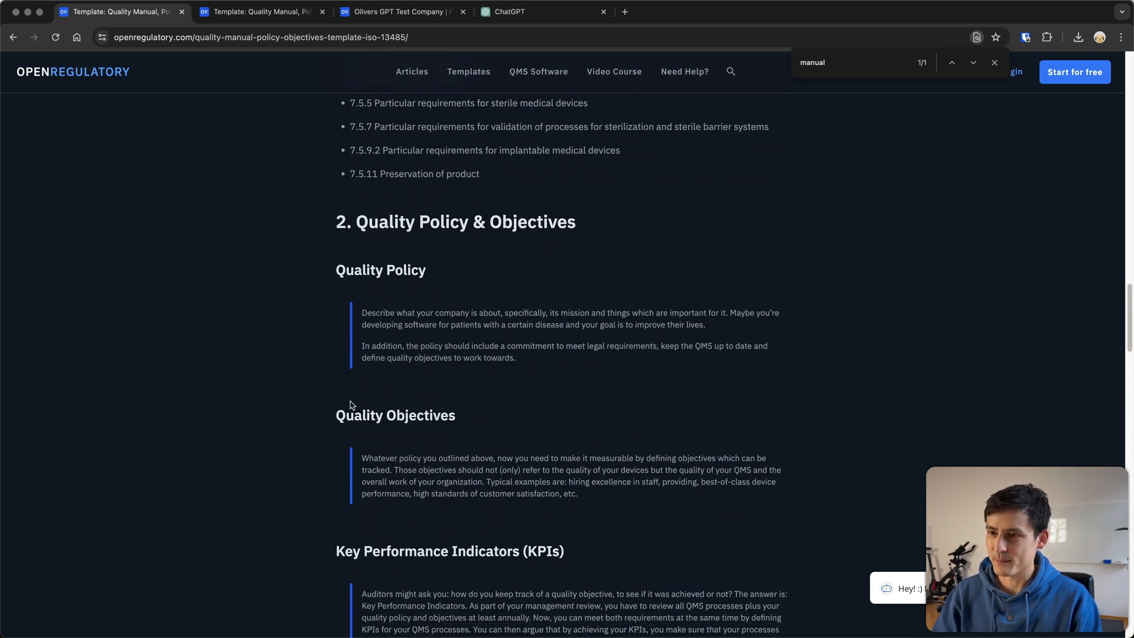
left_click(528, 12)
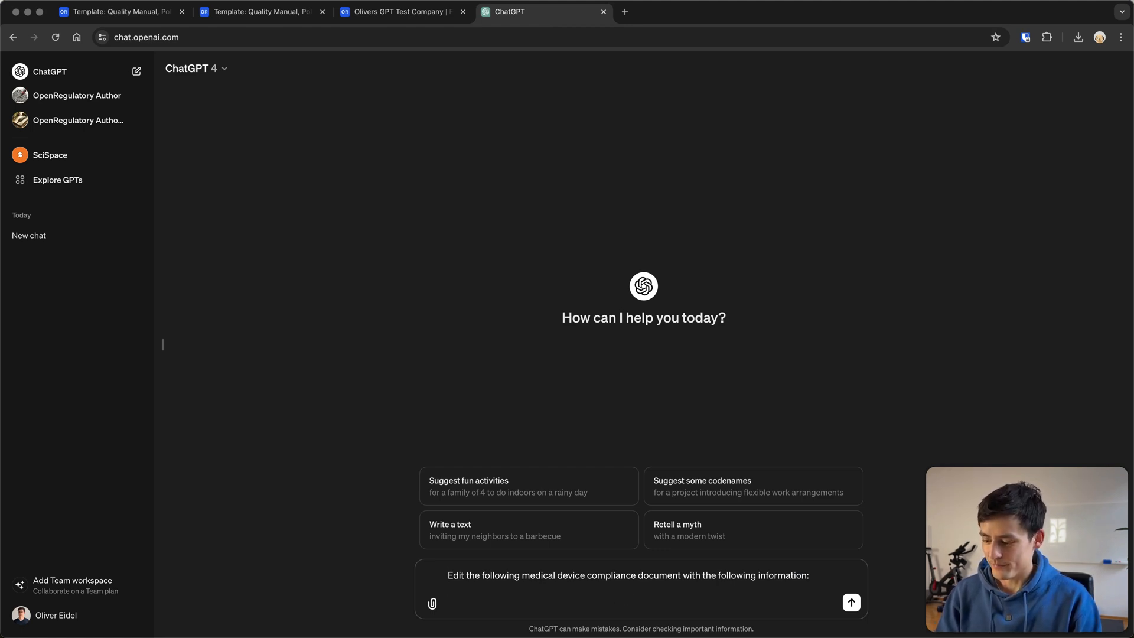
Step: Add to the prompt that the company name is "Magic Software Company"
type("The company name is")
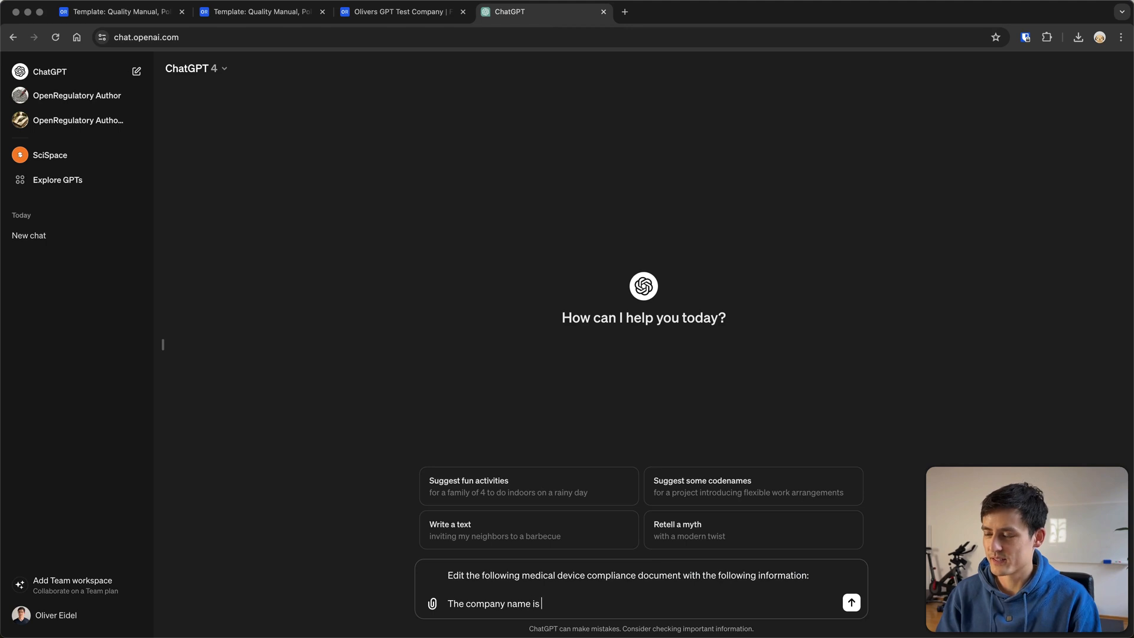
type("Magic Software")
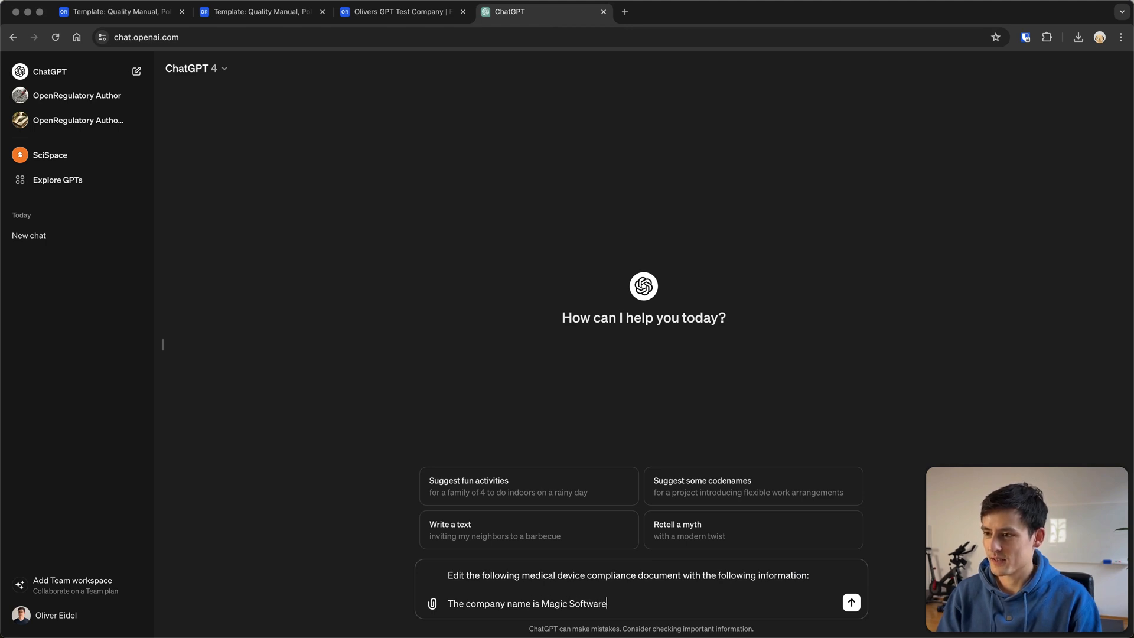
type("Company")
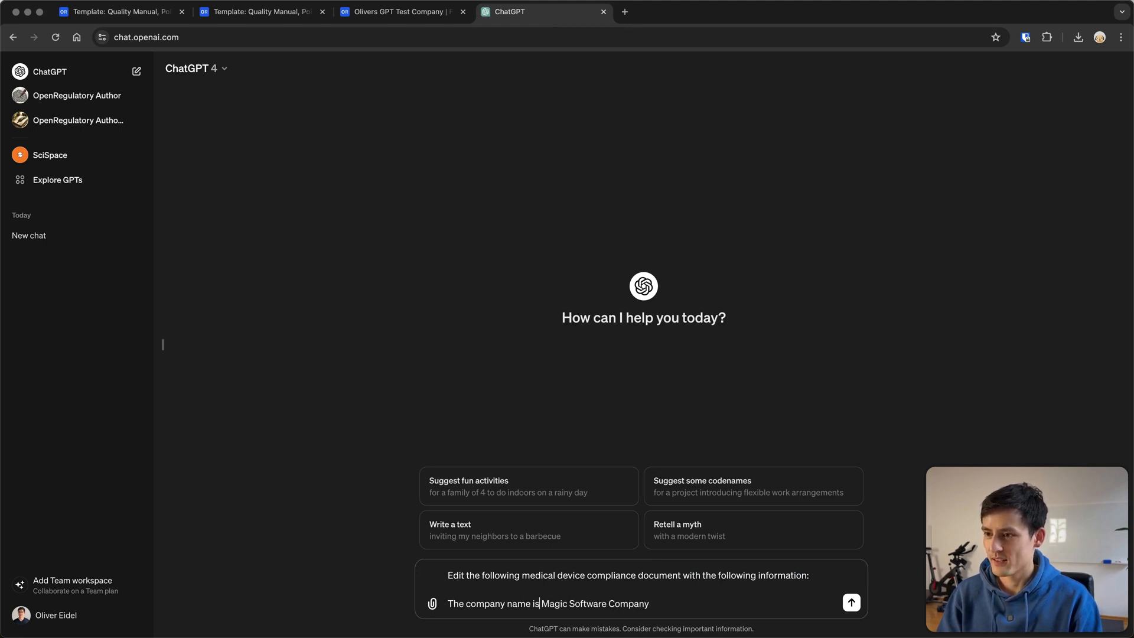
type("\"Magic Software Company\".")
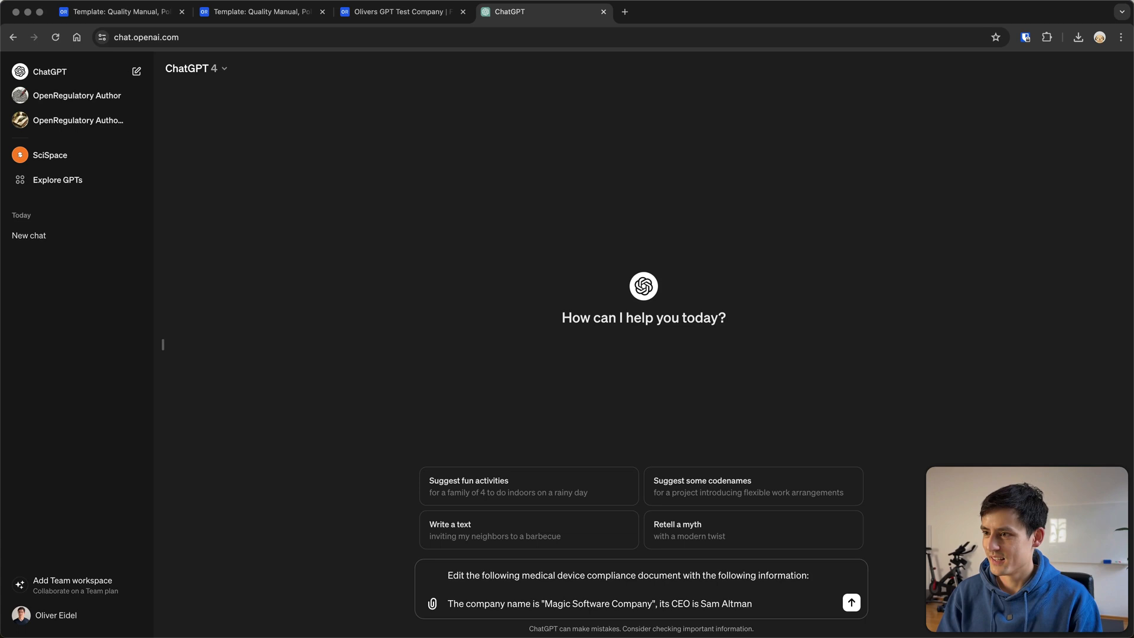
Step: Add the quality objective to ship superior medical software and begin an 'Edit this template:' block
type("and the quality objective is to")
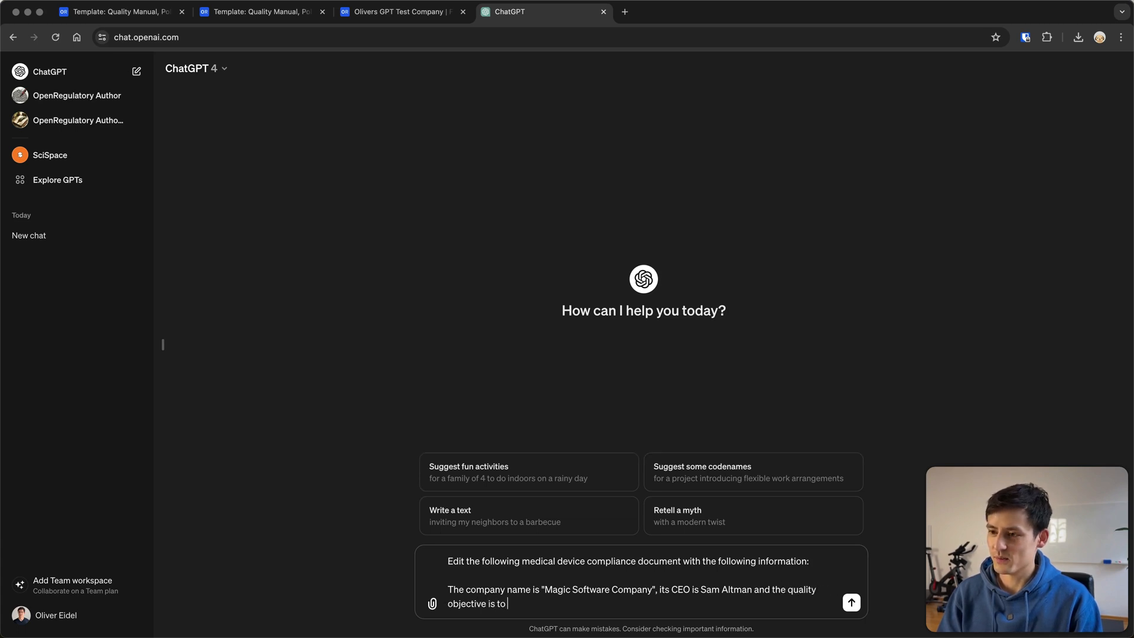
type("ship superior medical")
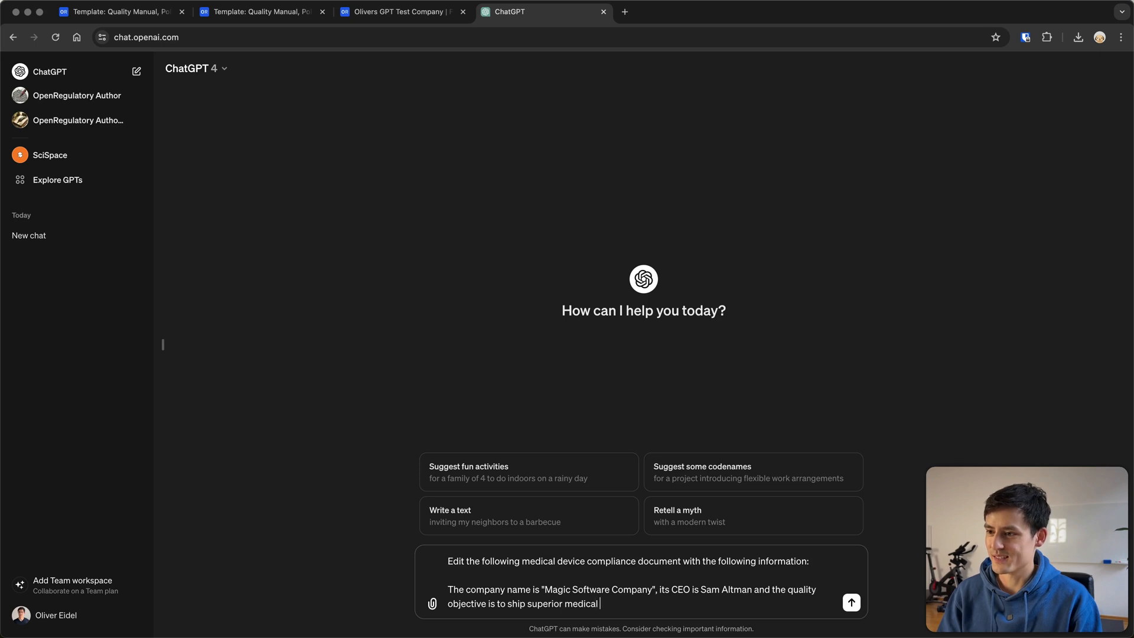
type("software.")
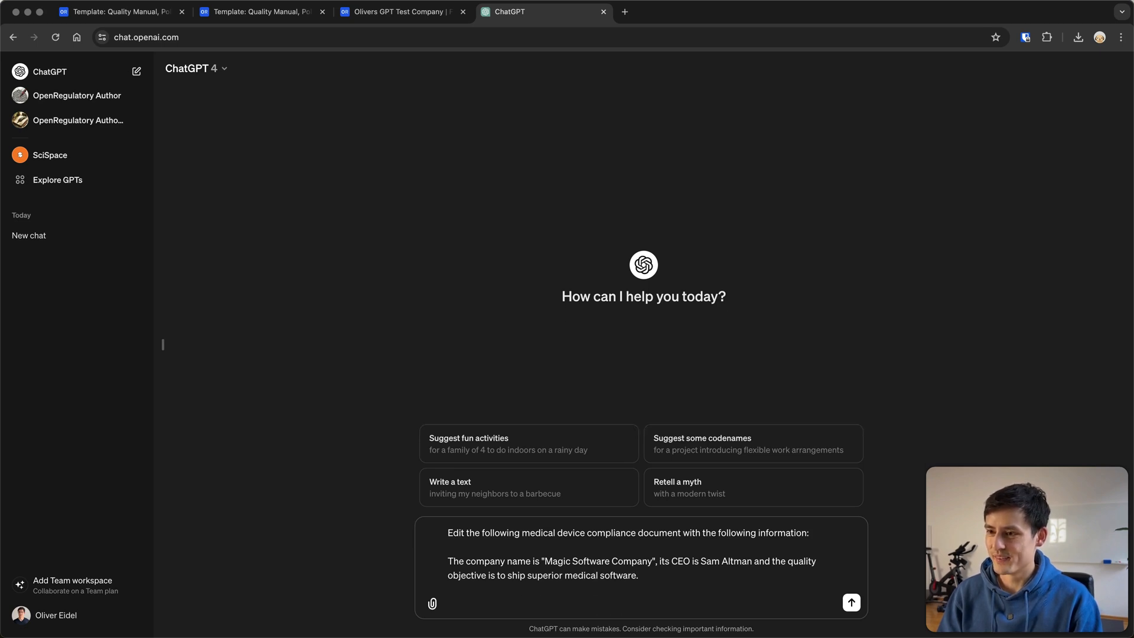
type("Edit this template:")
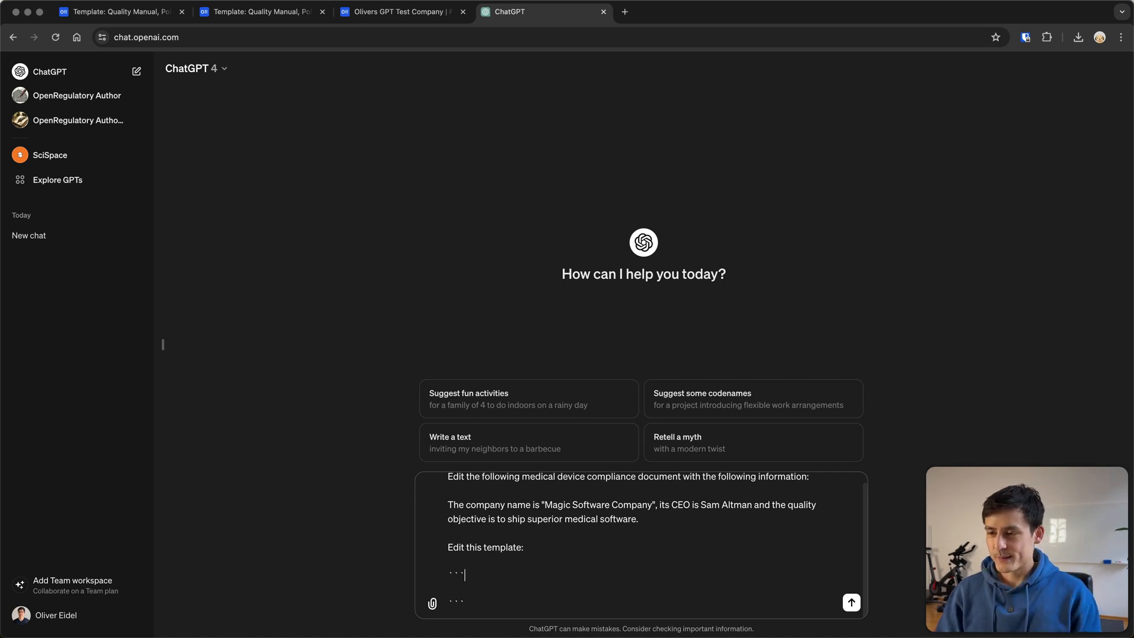
mouse_move(668, 600)
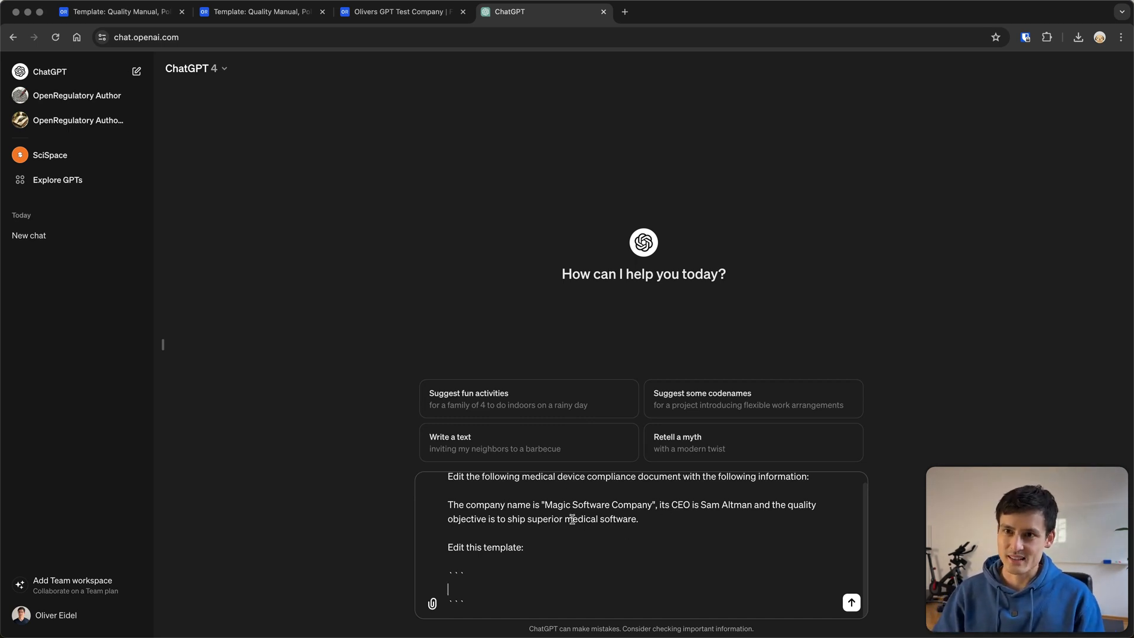
mouse_move(29, 235)
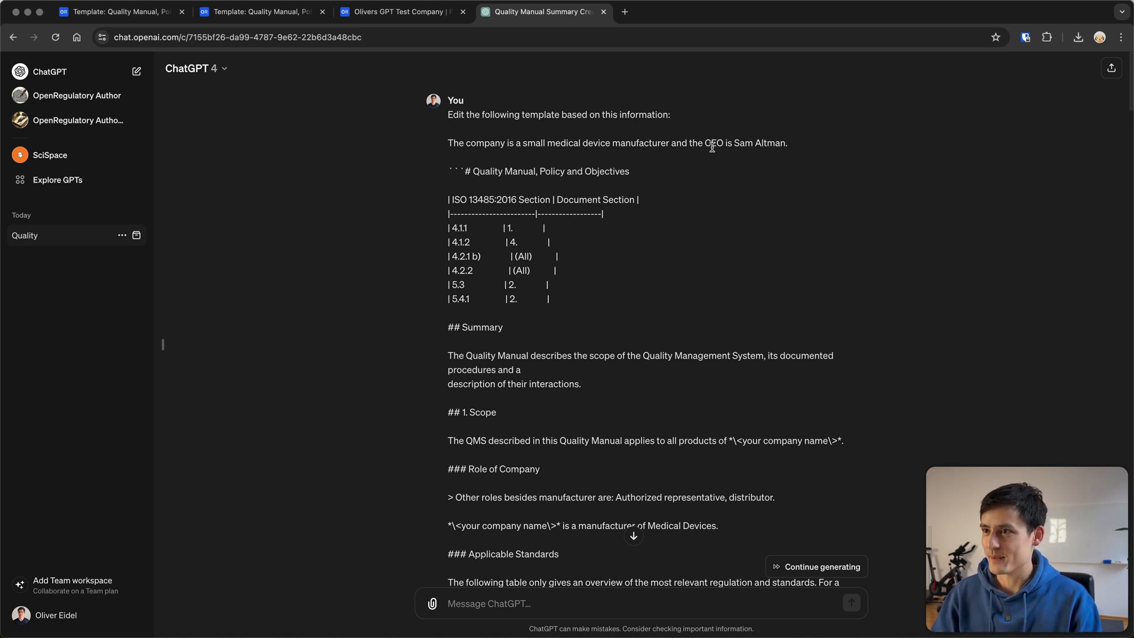
Step: Highlight the company info sentence and the Sam Altman CEO entry in the rewritten Roles table, then go to Formwork
left_click_drag(448, 142, 763, 142)
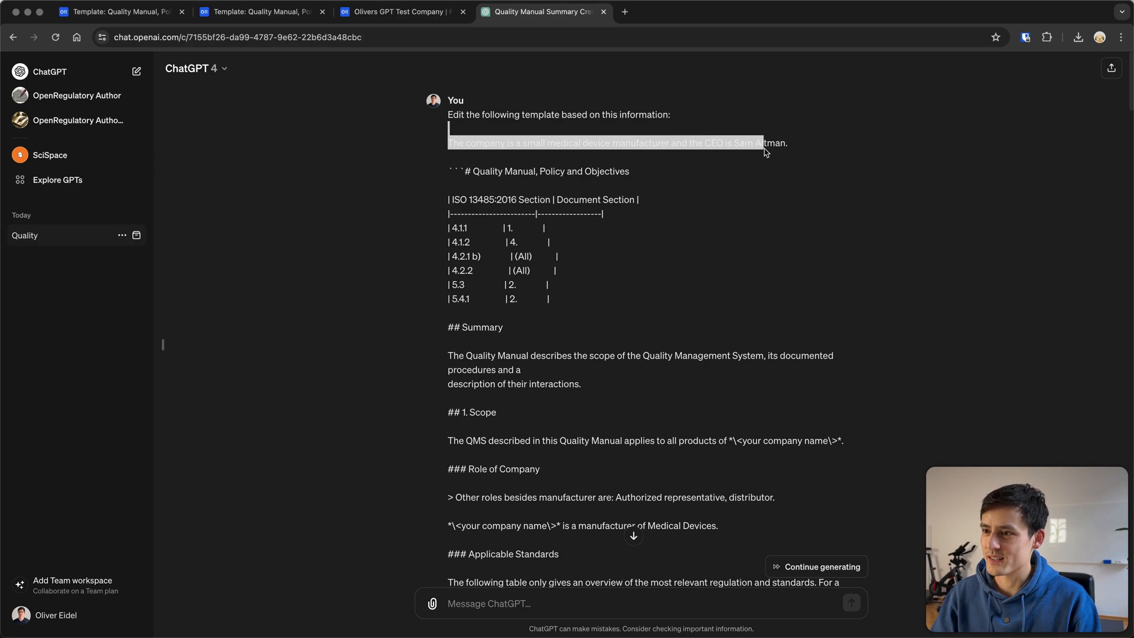
scroll("down", 3)
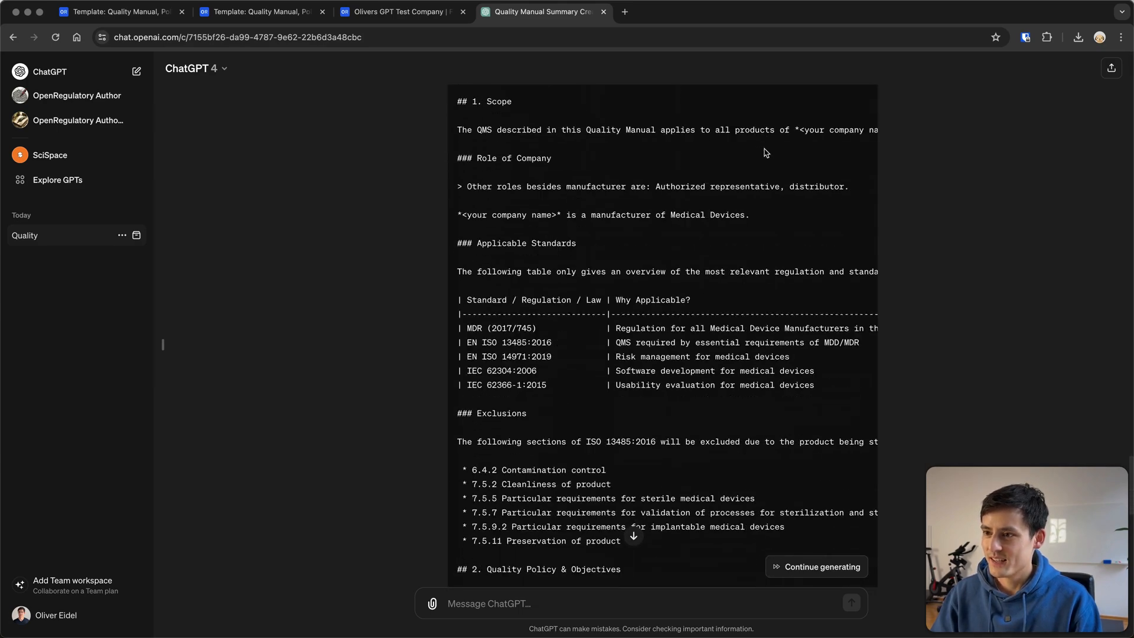
scroll("down", 3)
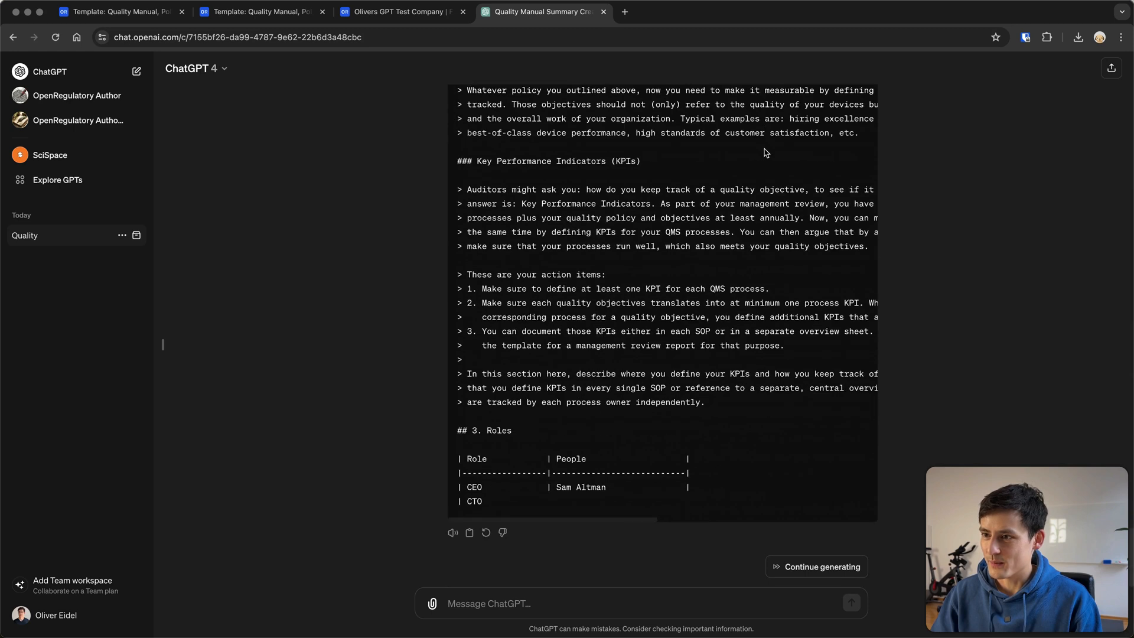
double_click(579, 487)
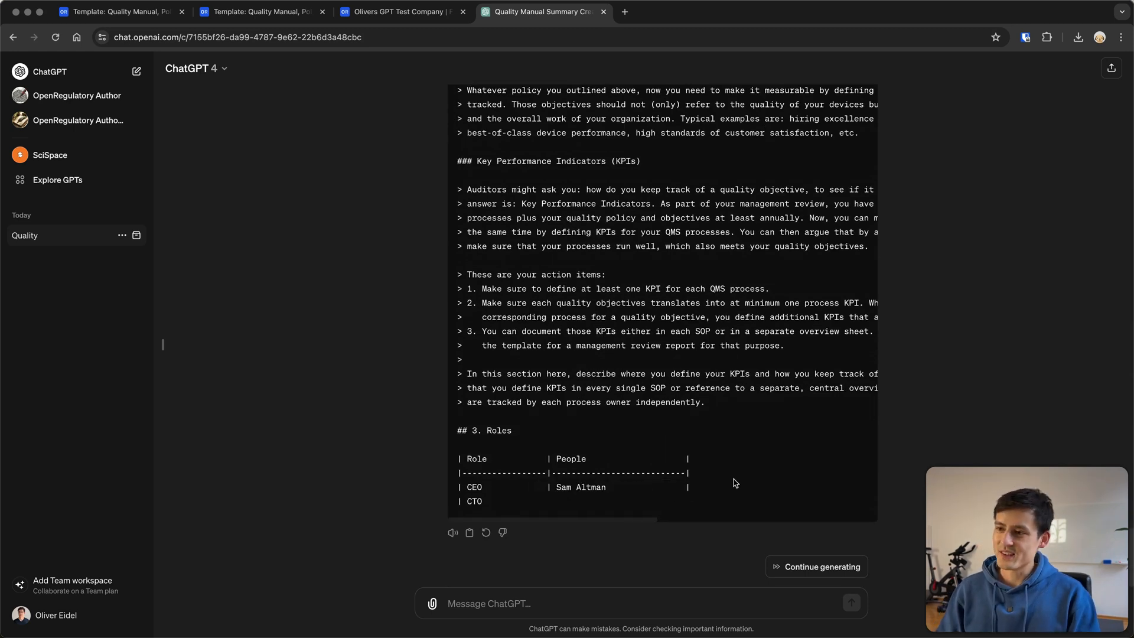
mouse_move(818, 576)
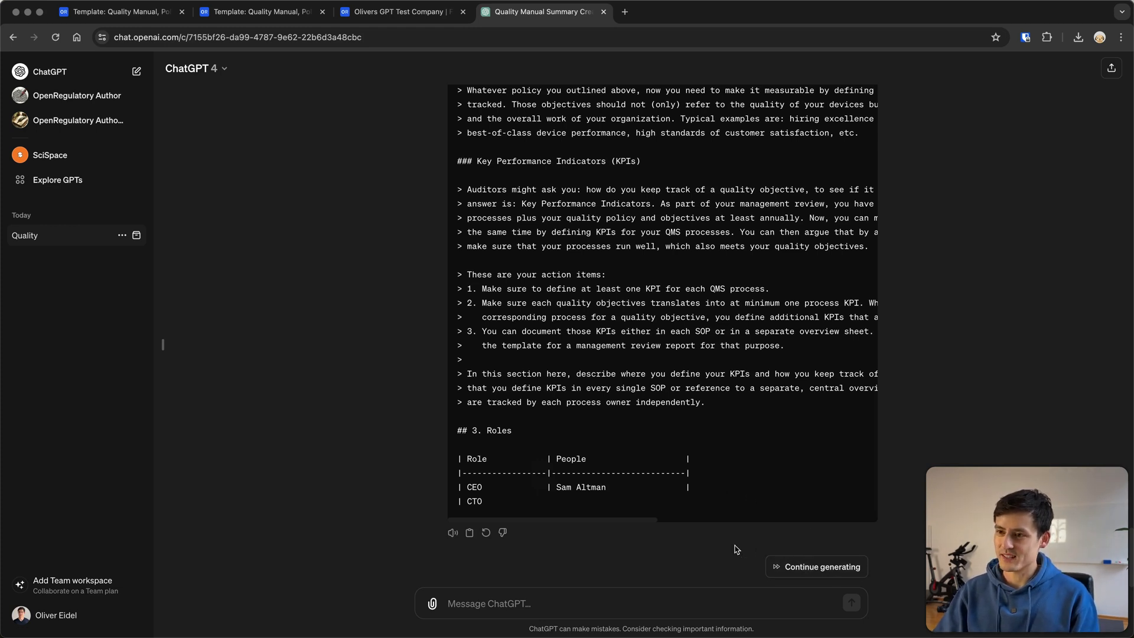
left_click_drag(556, 487, 610, 486)
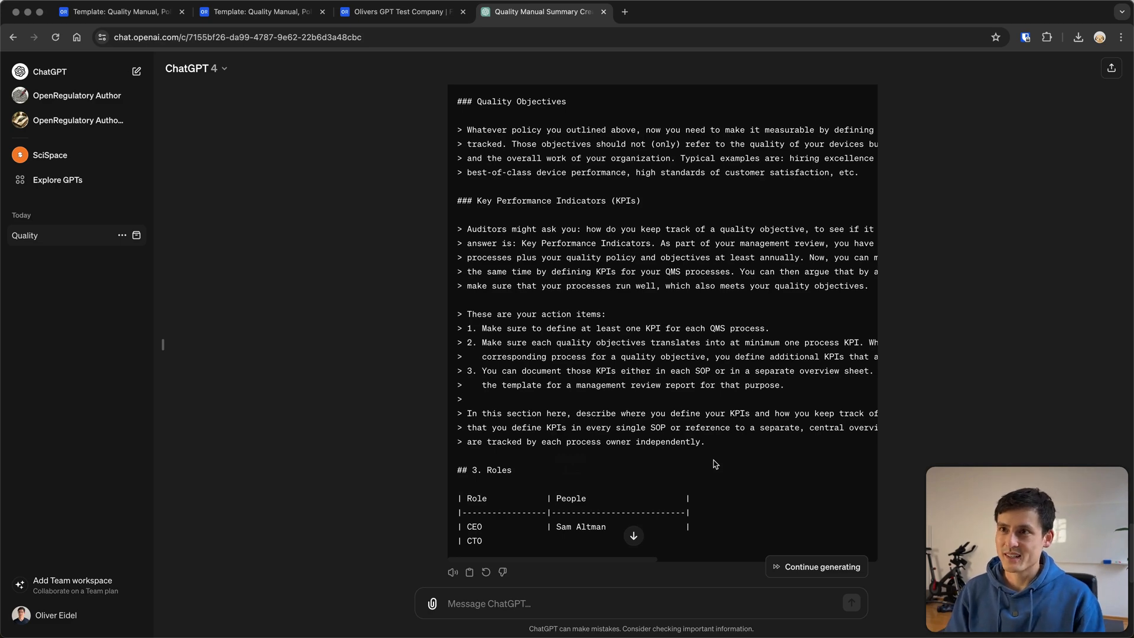
left_click(262, 12)
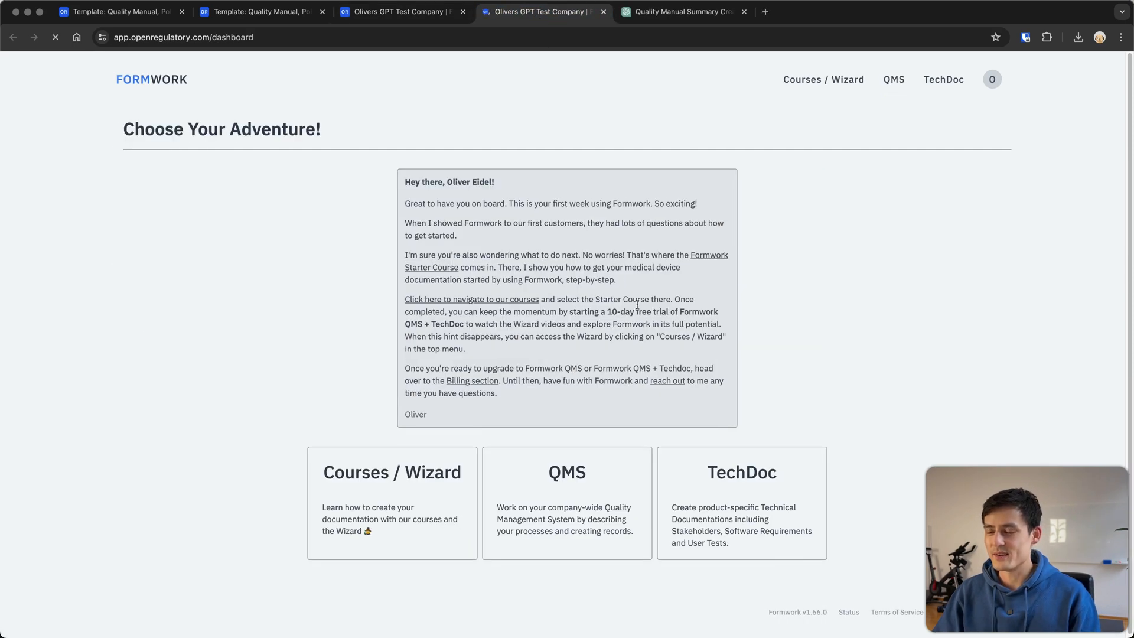
Step: Enter the OpenRegulatory template library and its Quality Management System folder
left_click(893, 79)
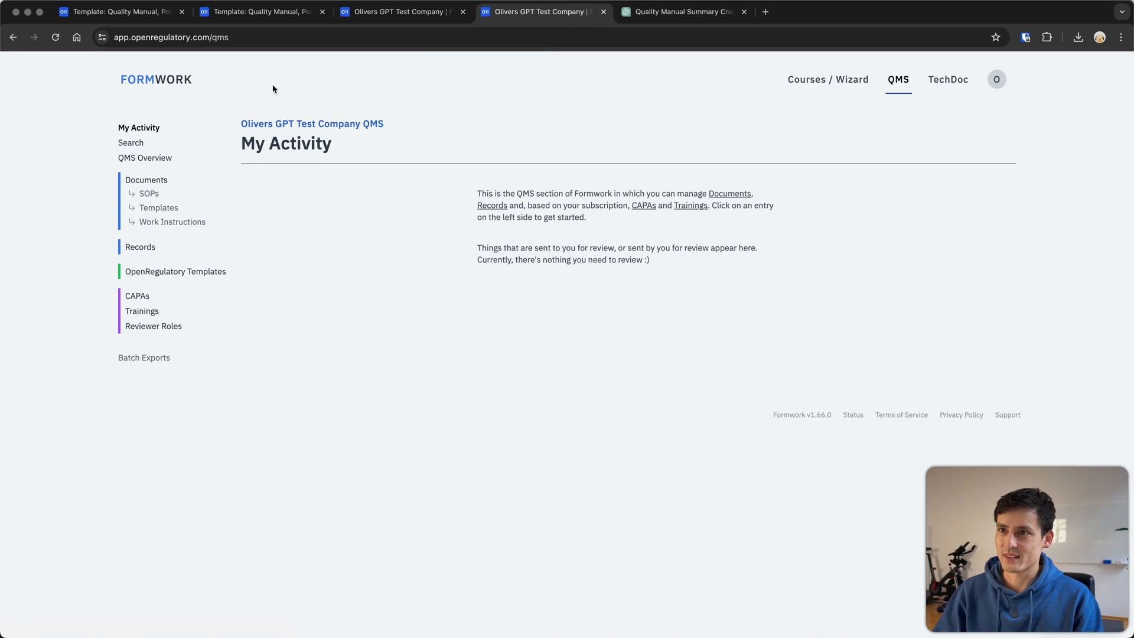
mouse_move(174, 271)
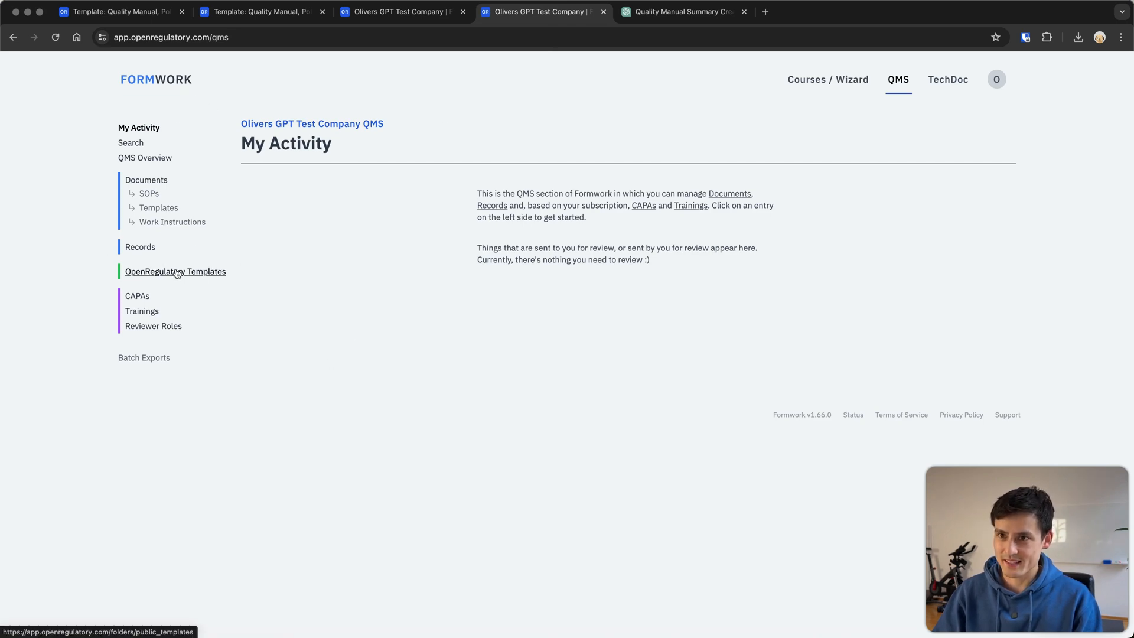
left_click(175, 271)
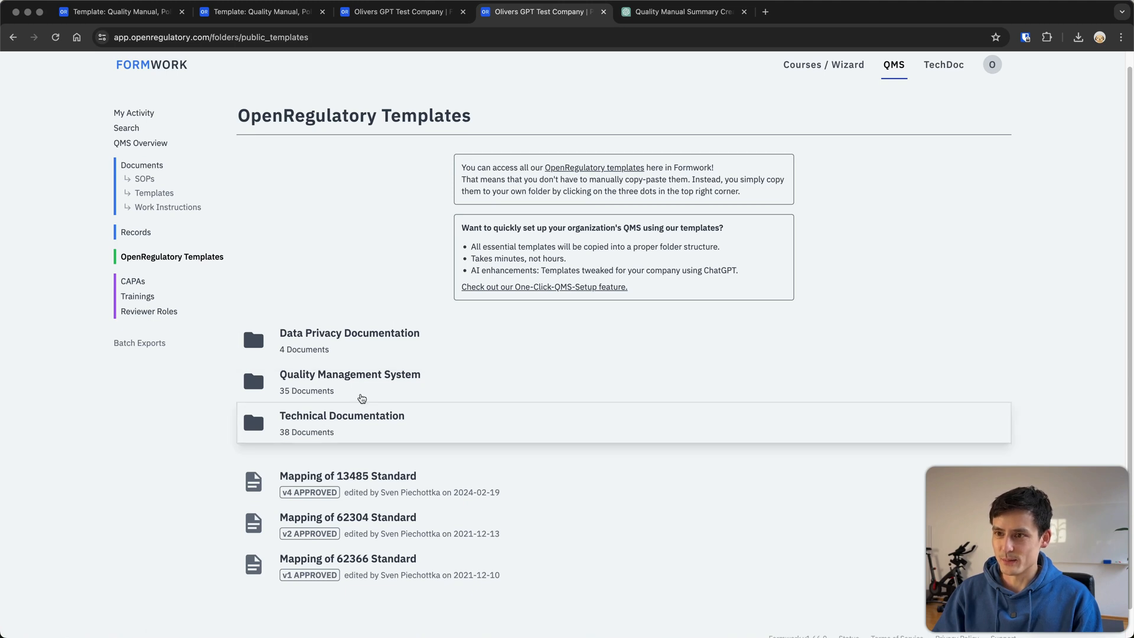
left_click(349, 373)
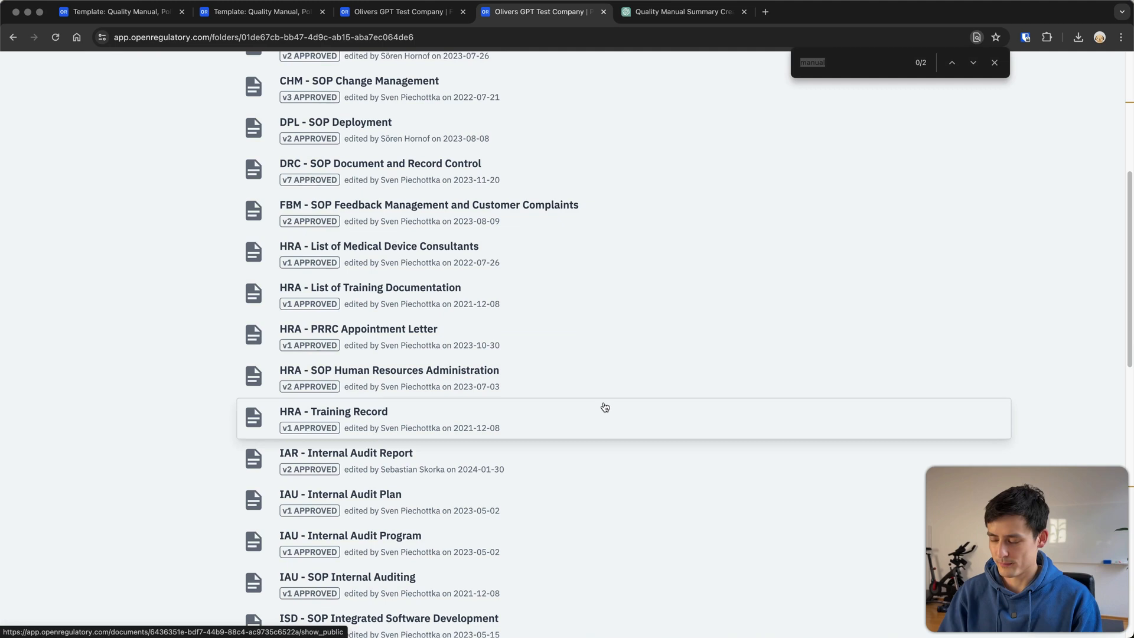
Step: Locate 'manual' in the list and bring up the QMM - Quality Management Manual template
left_click(972, 62)
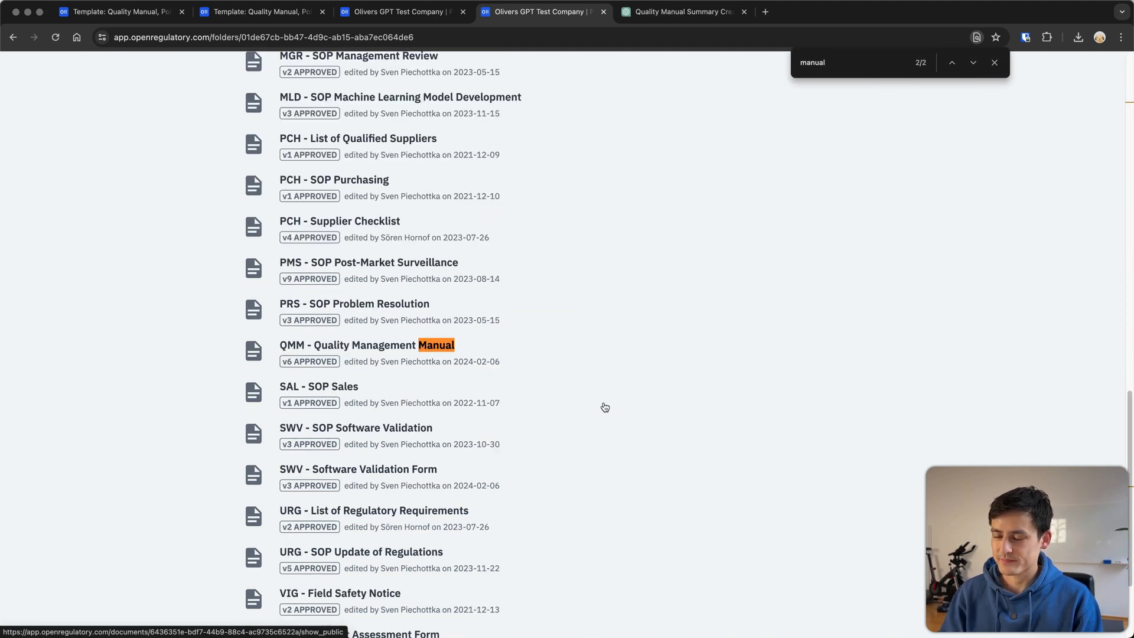
mouse_move(578, 390)
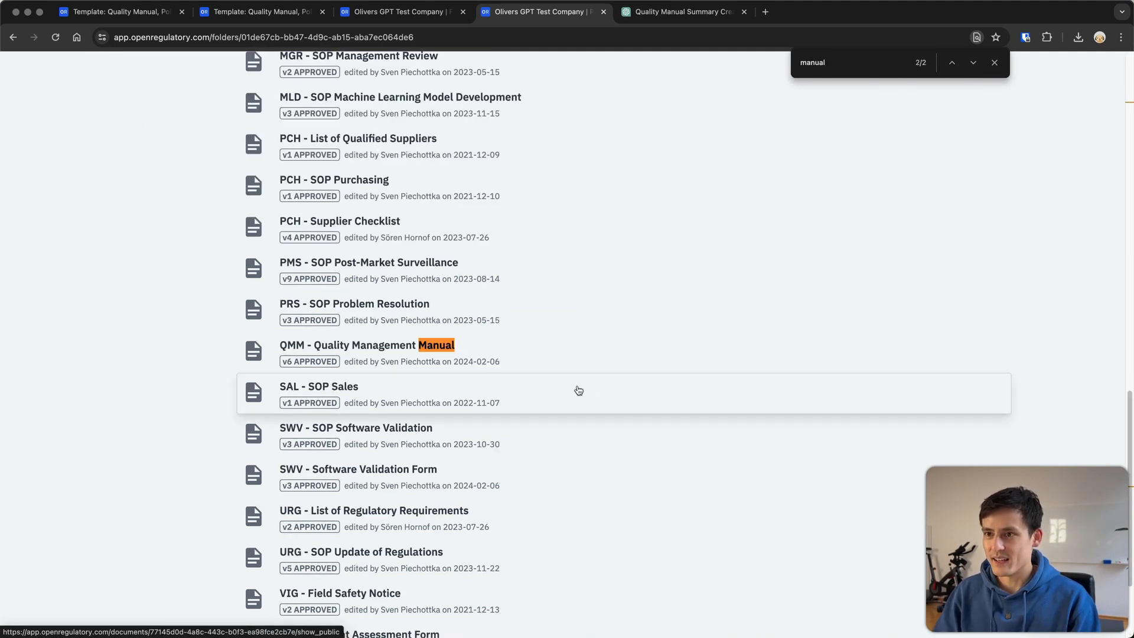
left_click(367, 344)
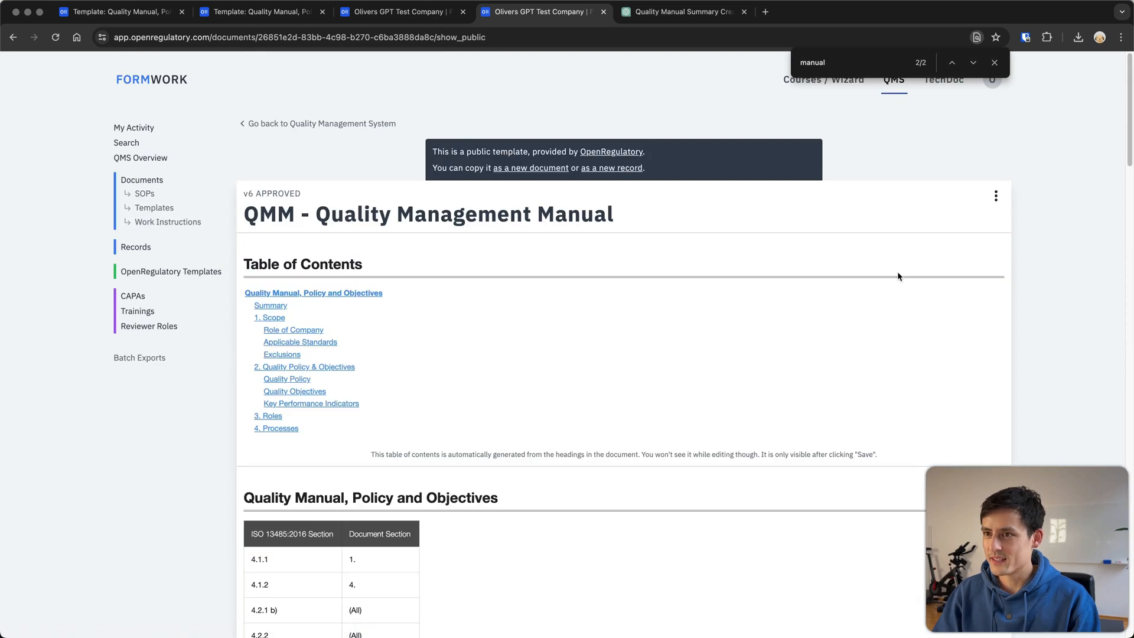
left_click(995, 196)
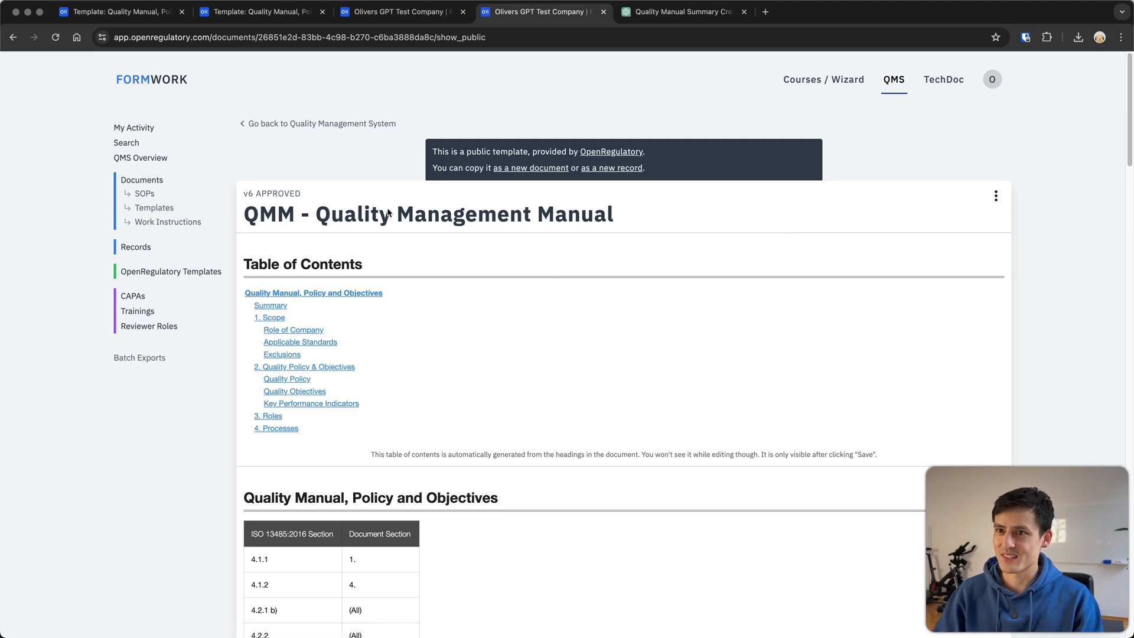
mouse_move(274, 292)
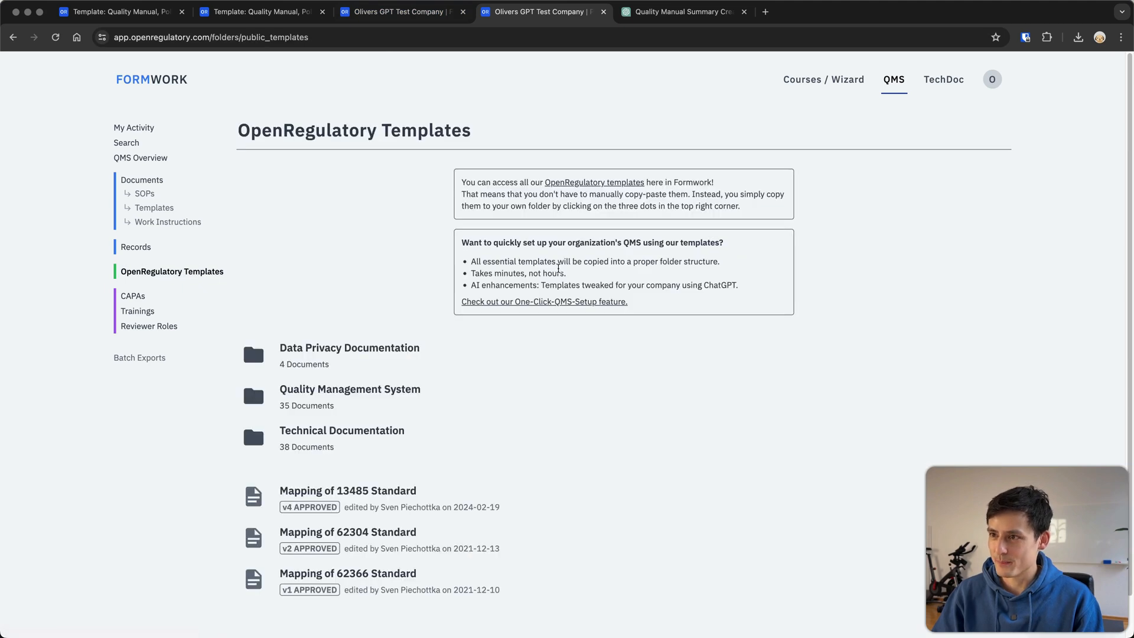
Step: In One Click QMS Setup's AI Enhancement settings, name Sam Altman as CEO in the company description
left_click(543, 302)
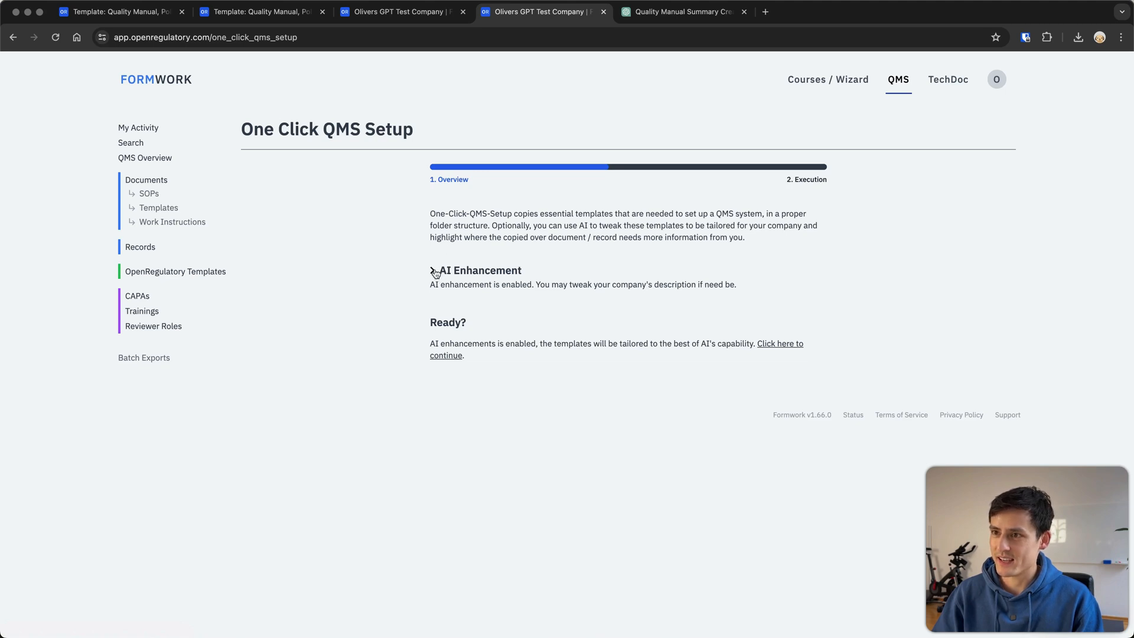
left_click(430, 271)
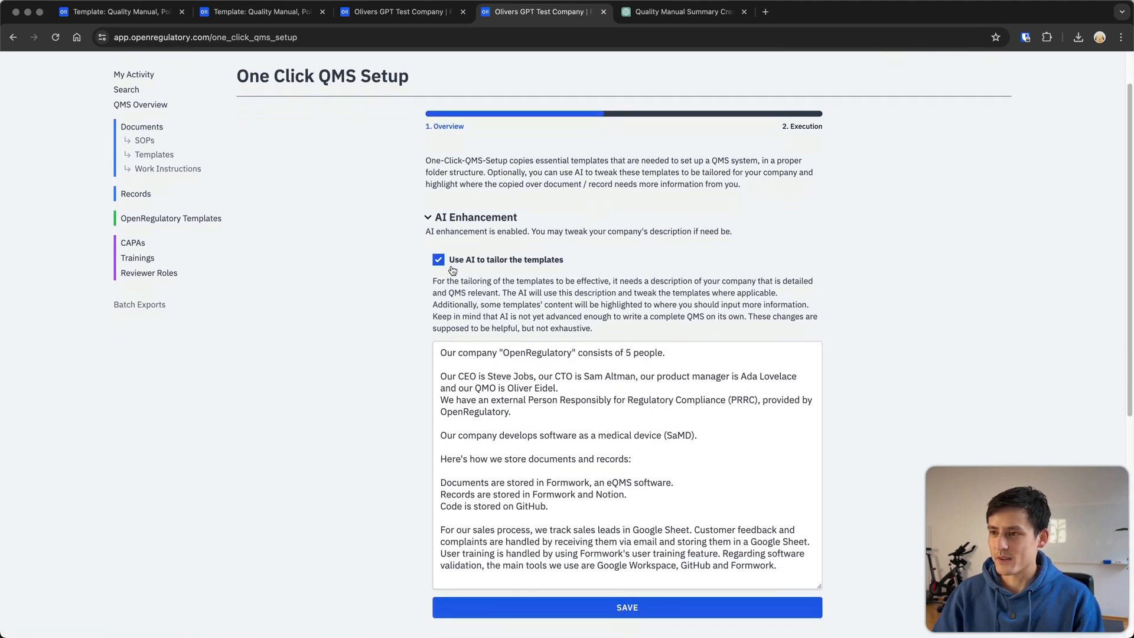
scroll("down", 3)
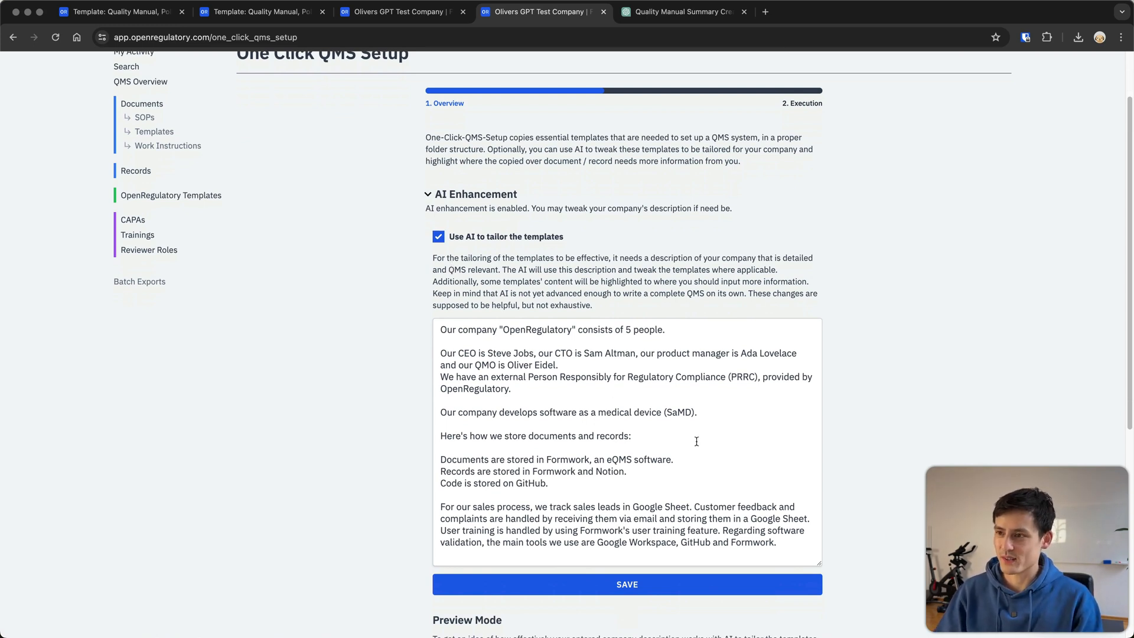
left_click(566, 376)
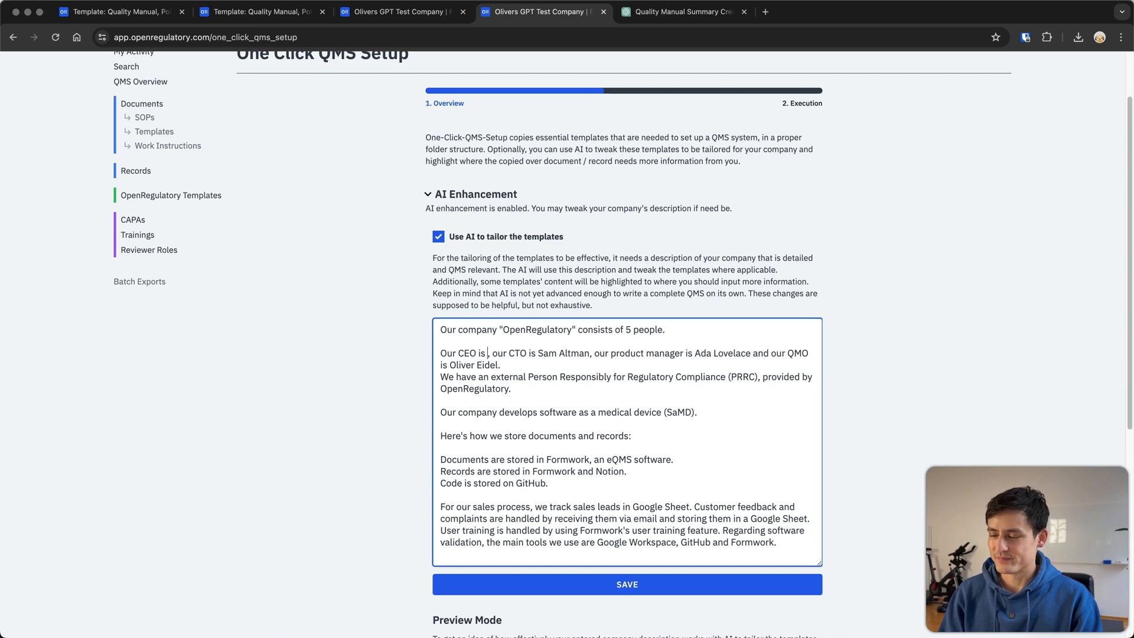
type("Sam Altm")
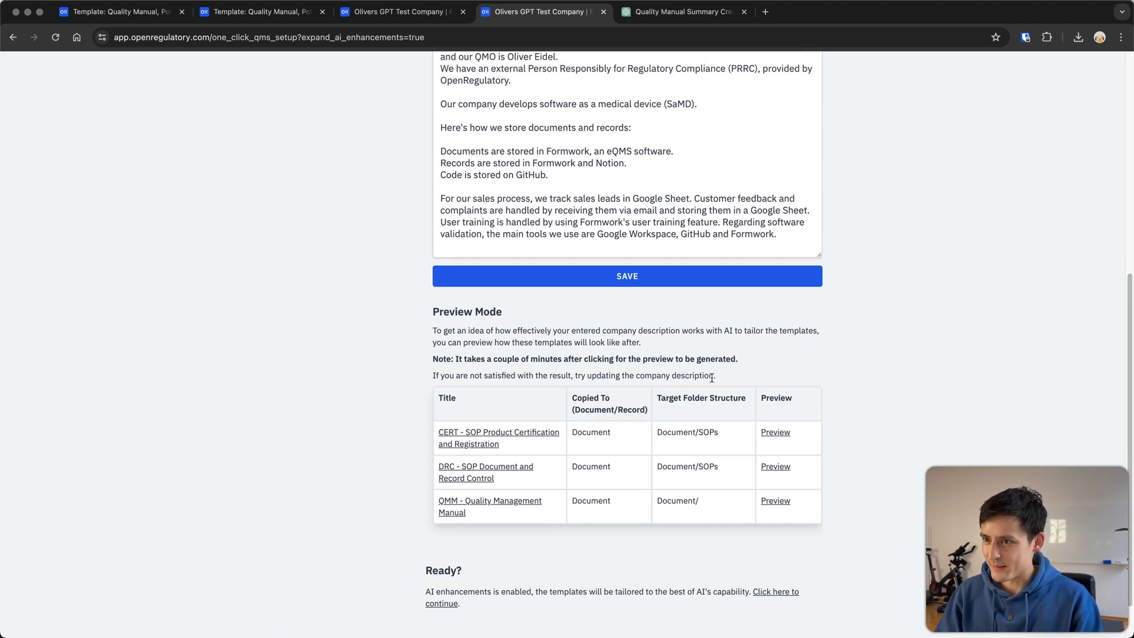
Step: Under Preview Mode, launch the QMM - Quality Management Manual preview from its row
scroll("down", 3)
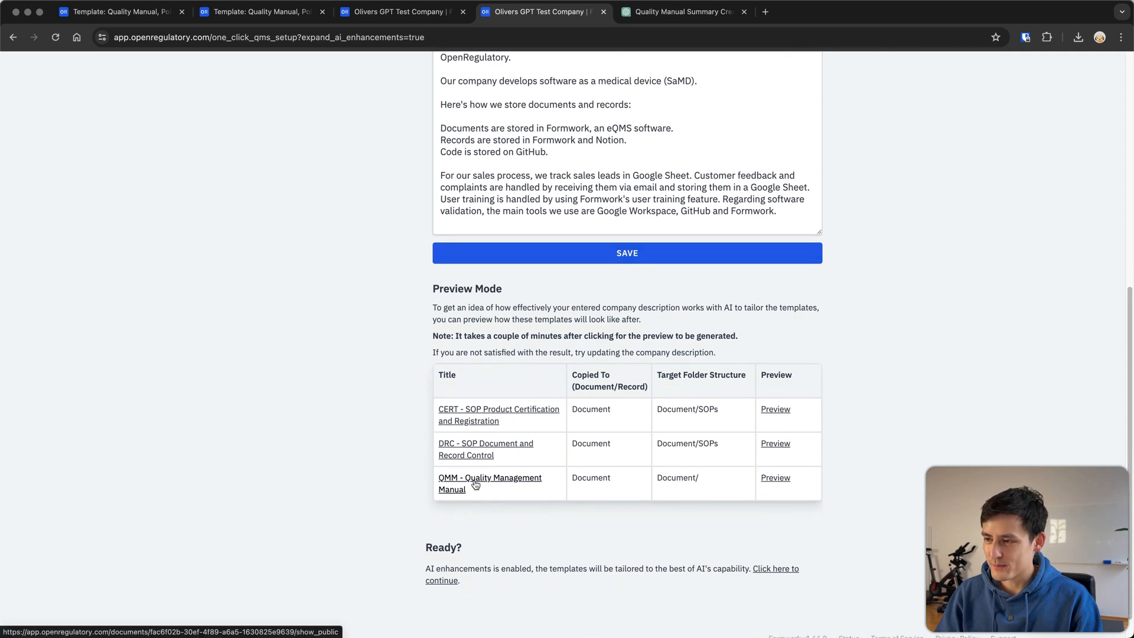
left_click(774, 477)
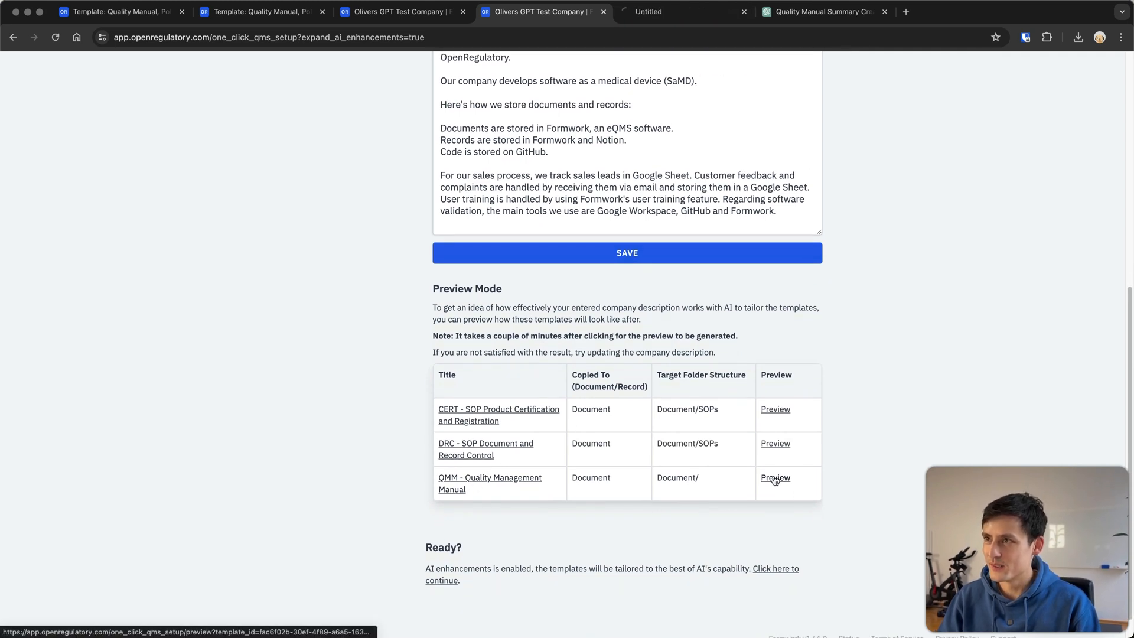
left_click(774, 477)
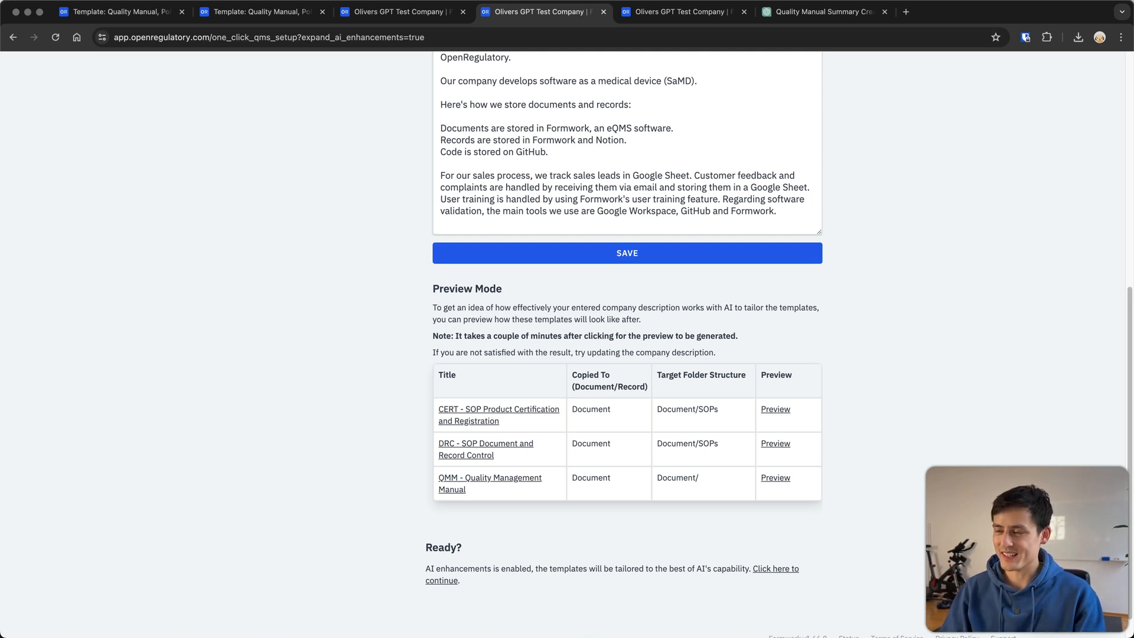
mouse_move(918, 223)
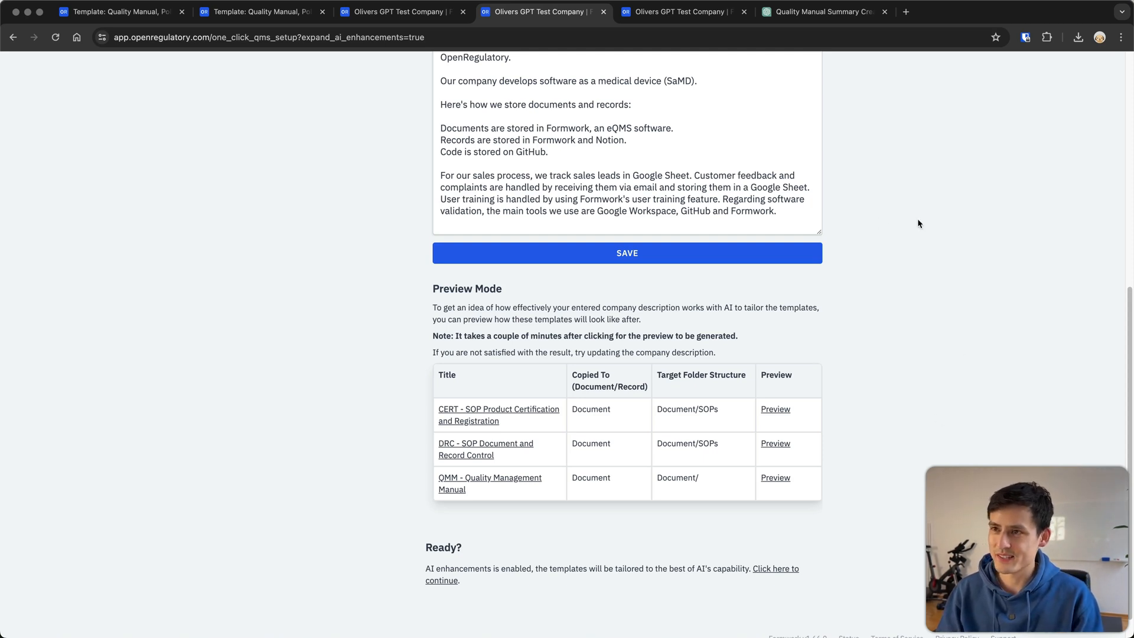
scroll("down", 3)
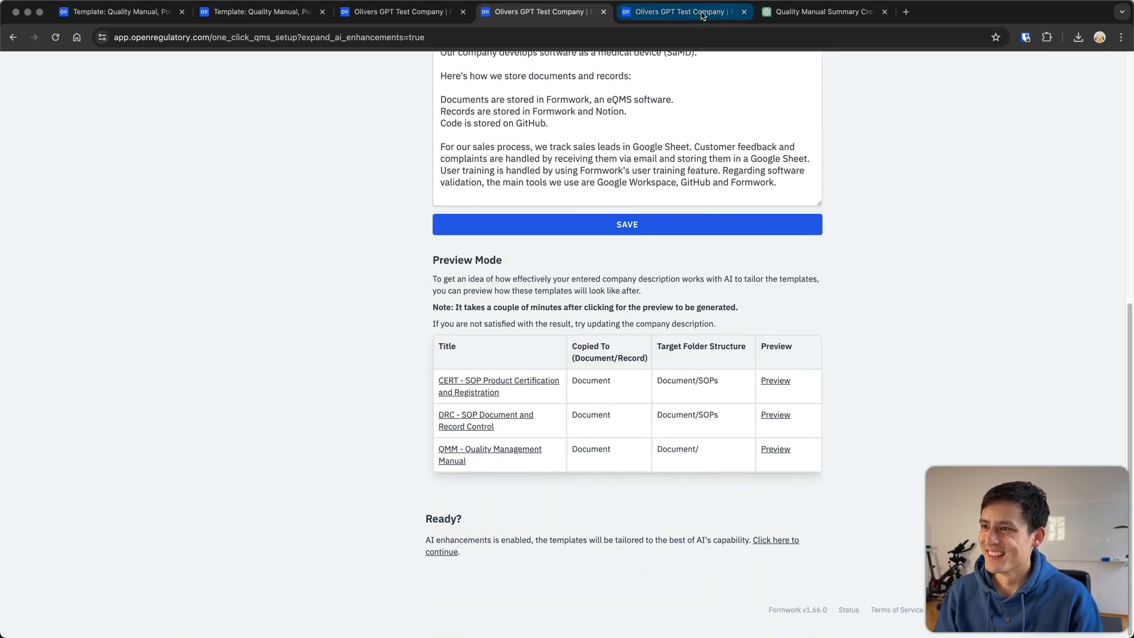
Step: Scroll the generated preview from Scope to the 3. Roles table listing Sam Altman as CEO and CTO
left_click(774, 448)
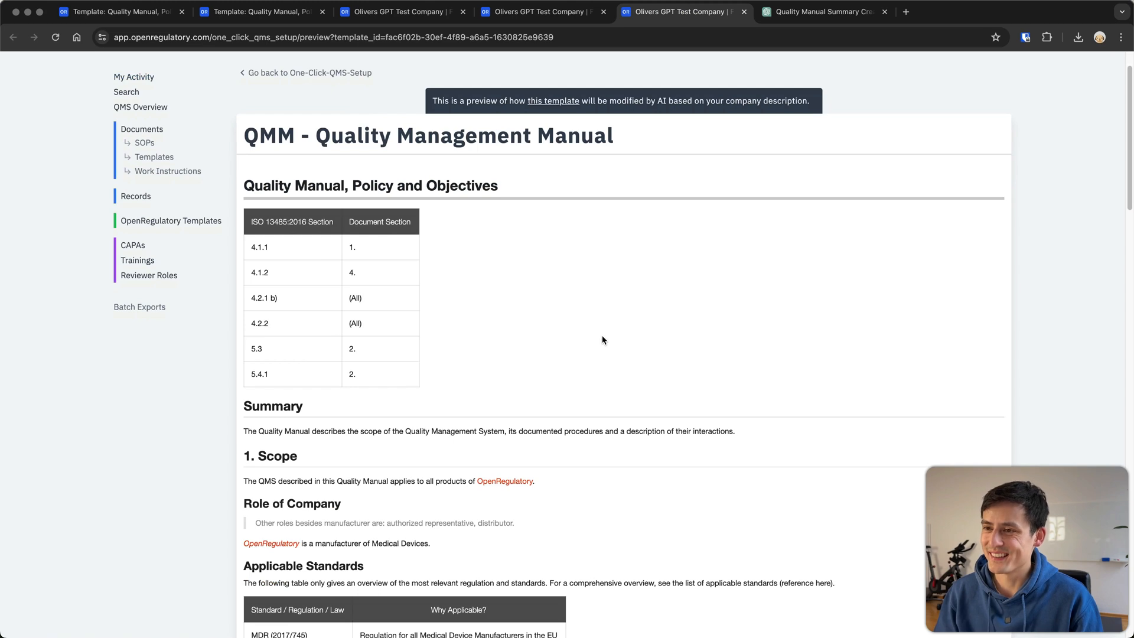
mouse_move(548, 416)
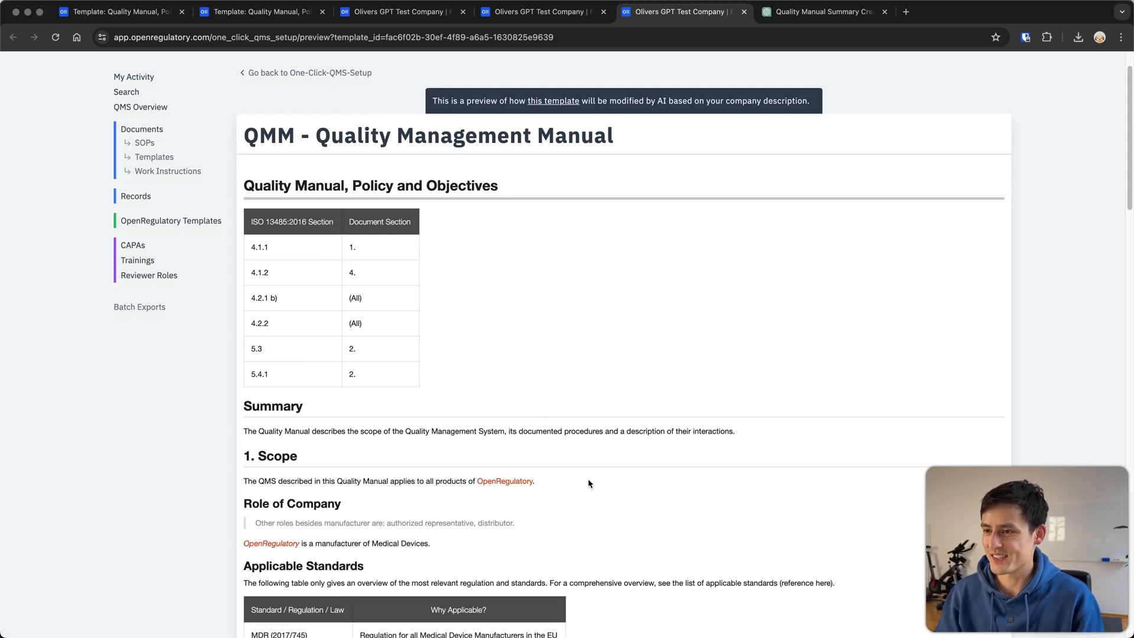
scroll("down", 3)
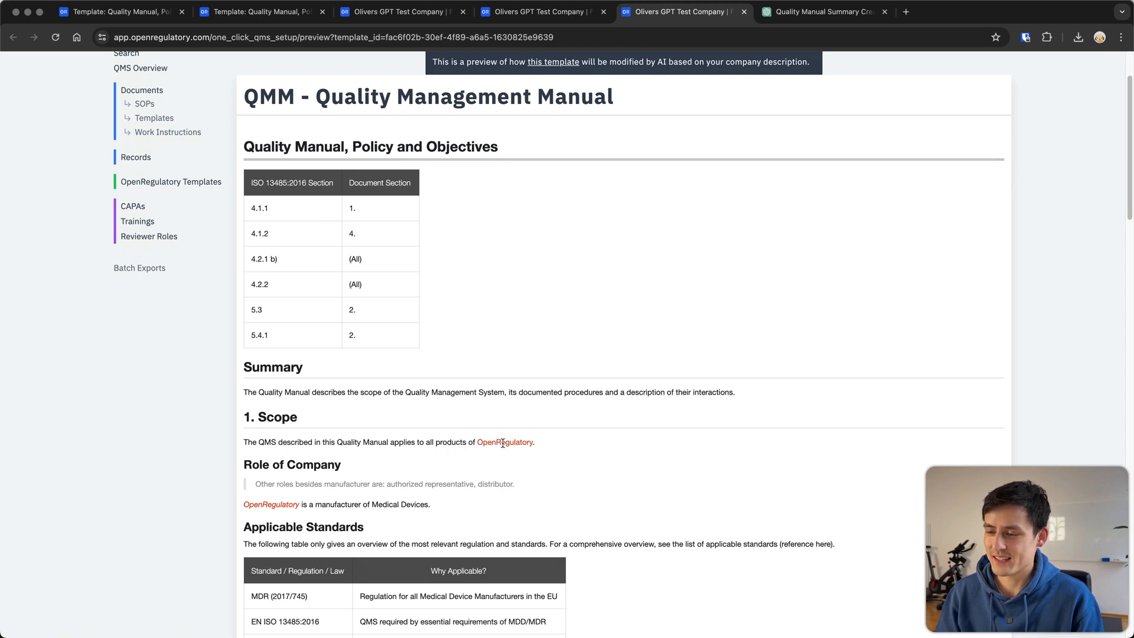
scroll("down", 3)
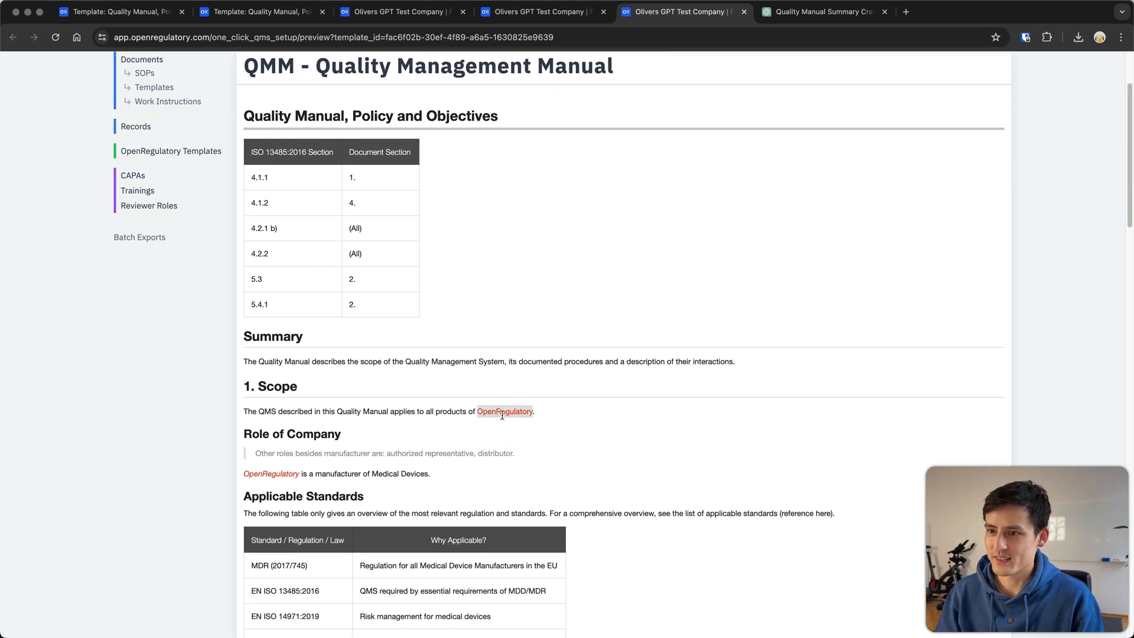
scroll("down", 3)
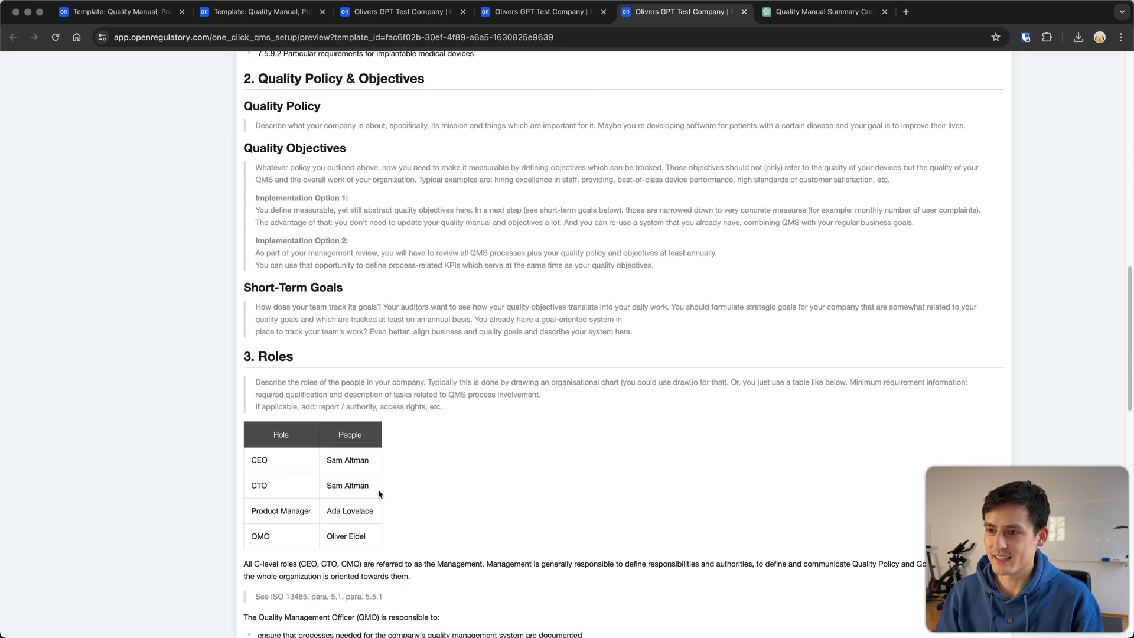
mouse_move(385, 477)
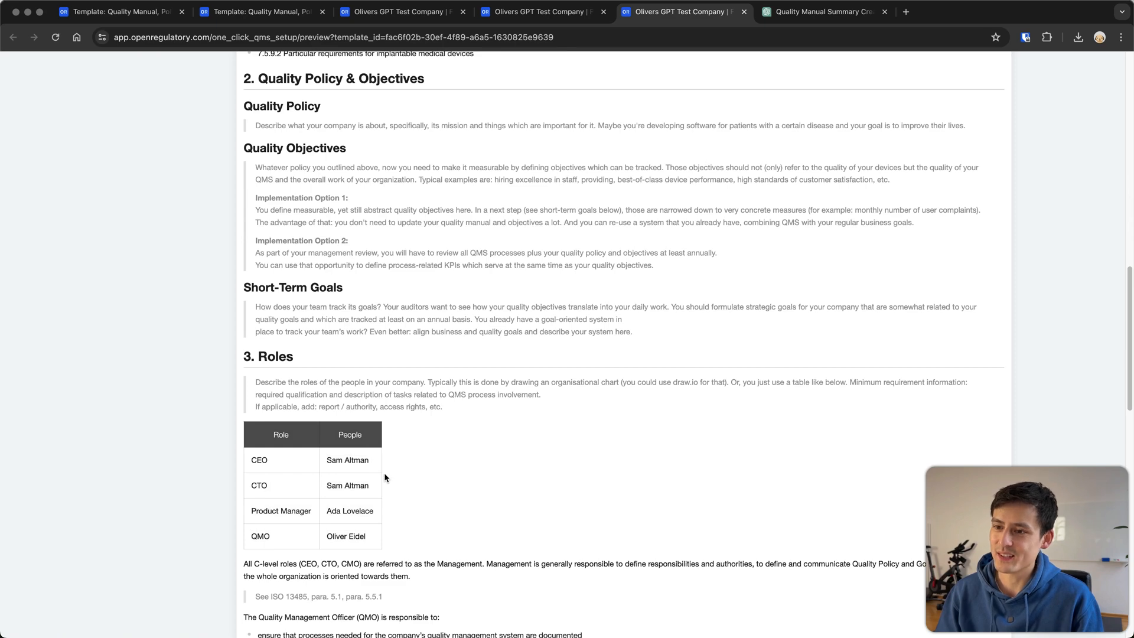
scroll("down", 3)
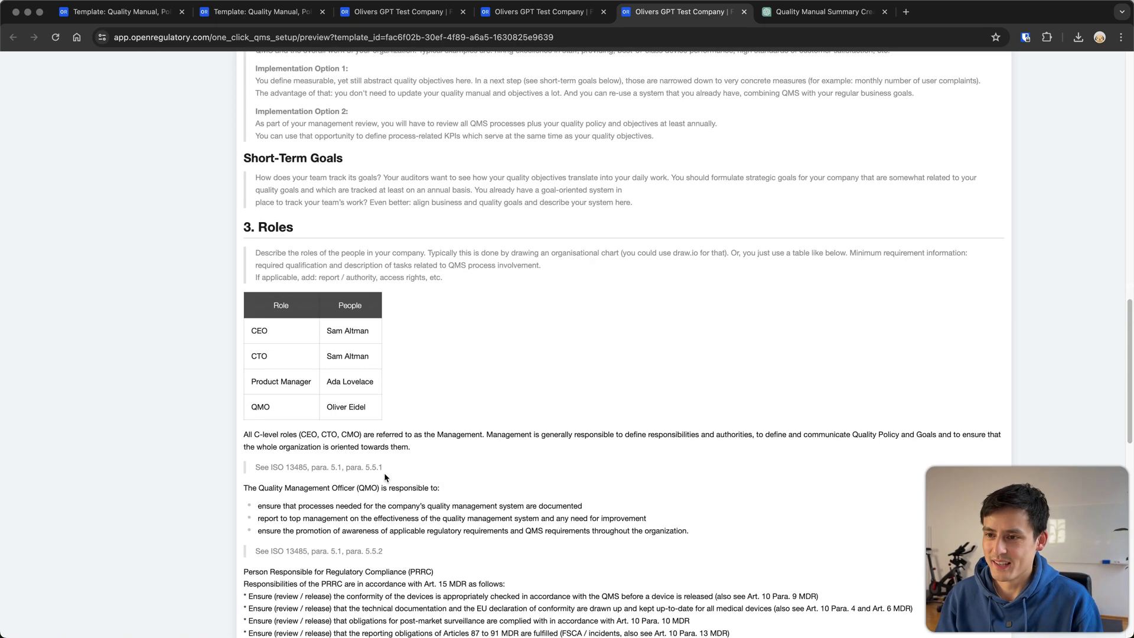